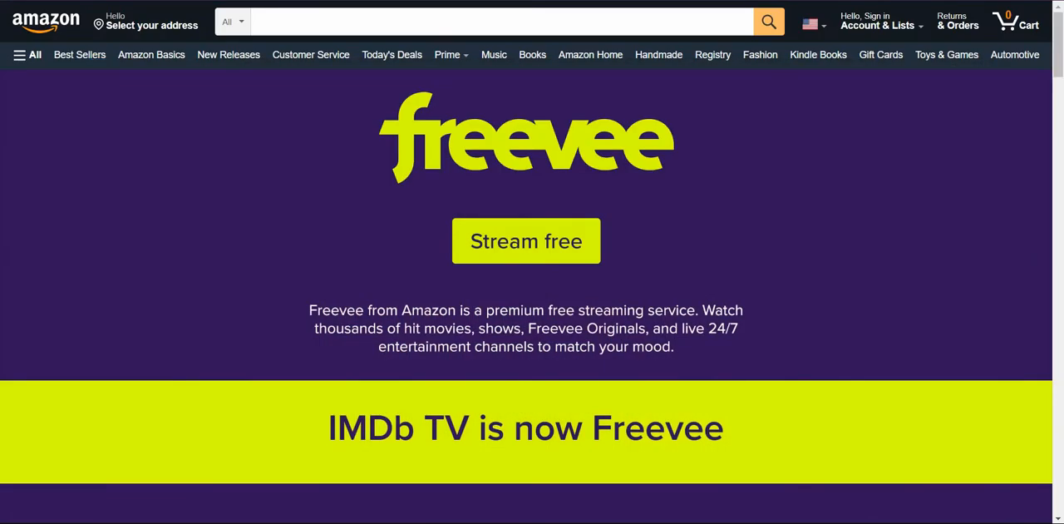
pyautogui.moveTo(449, 271)
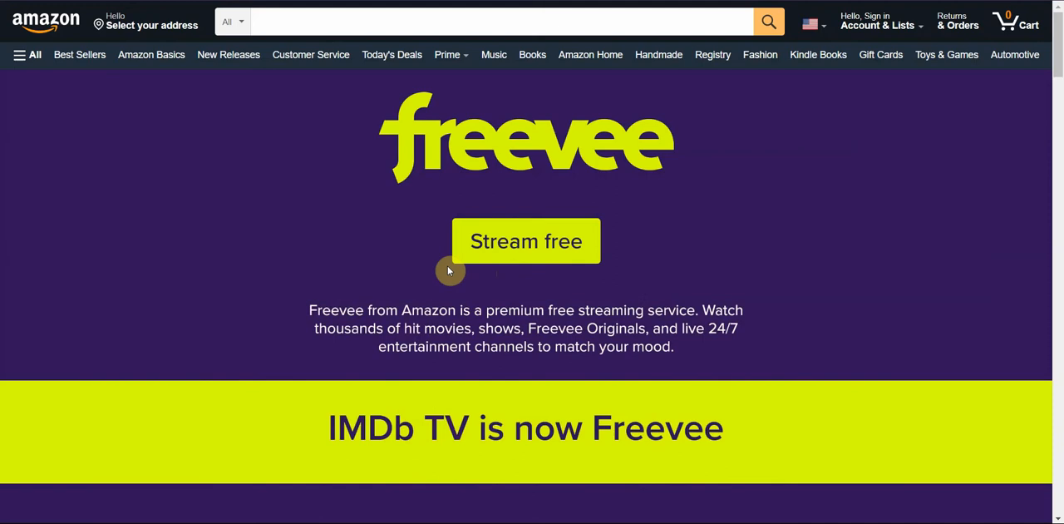
pyautogui.moveTo(422, 251)
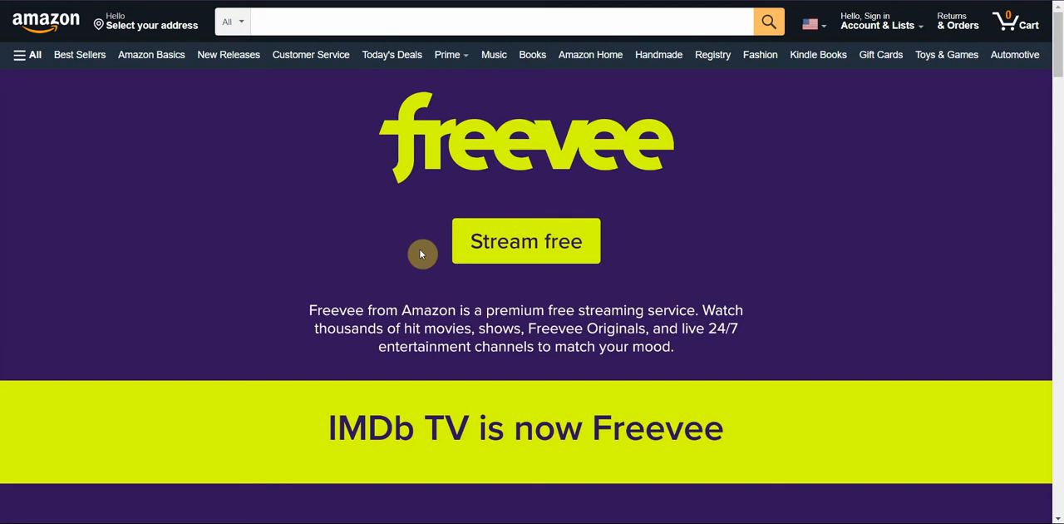
pyautogui.moveTo(396, 241)
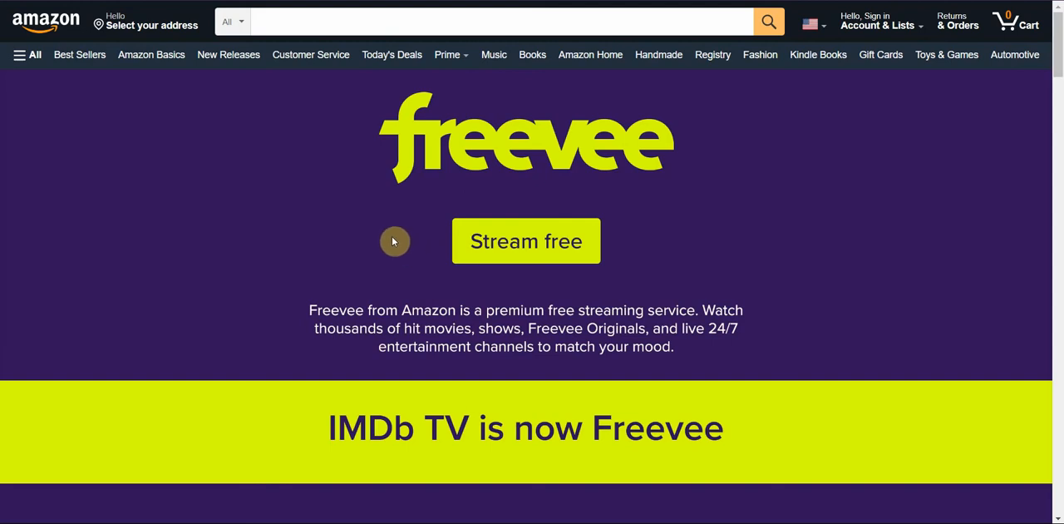
pyautogui.moveTo(801, 202)
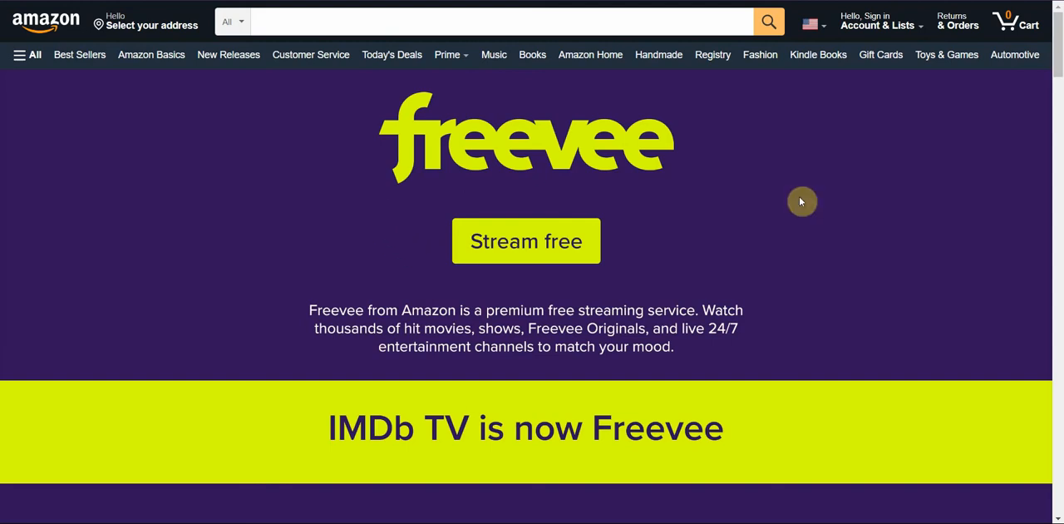
# Scroll the Freevee page down to the 'Stream for Free through these devices' section and settle it in view.
pyautogui.scroll(-3)
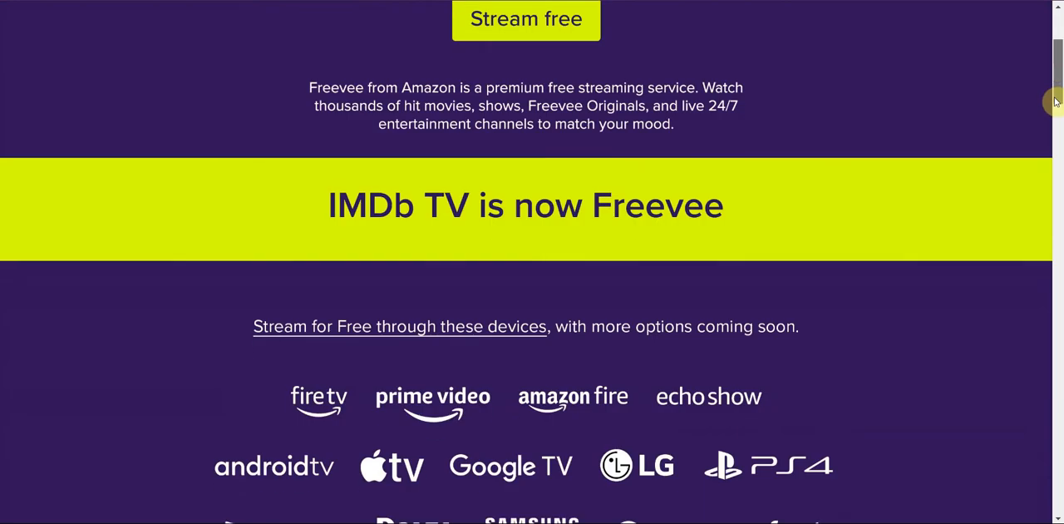
pyautogui.scroll(-3)
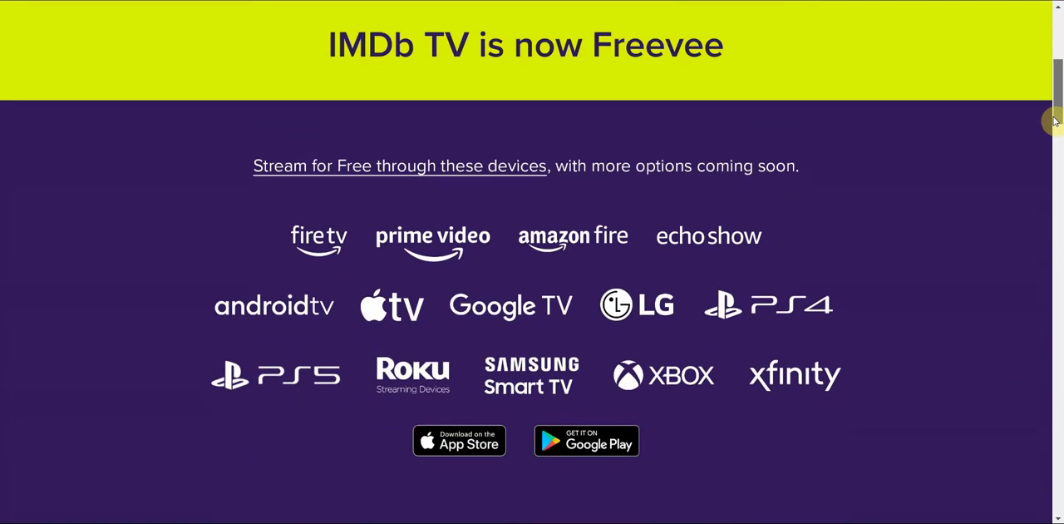
pyautogui.scroll(-3)
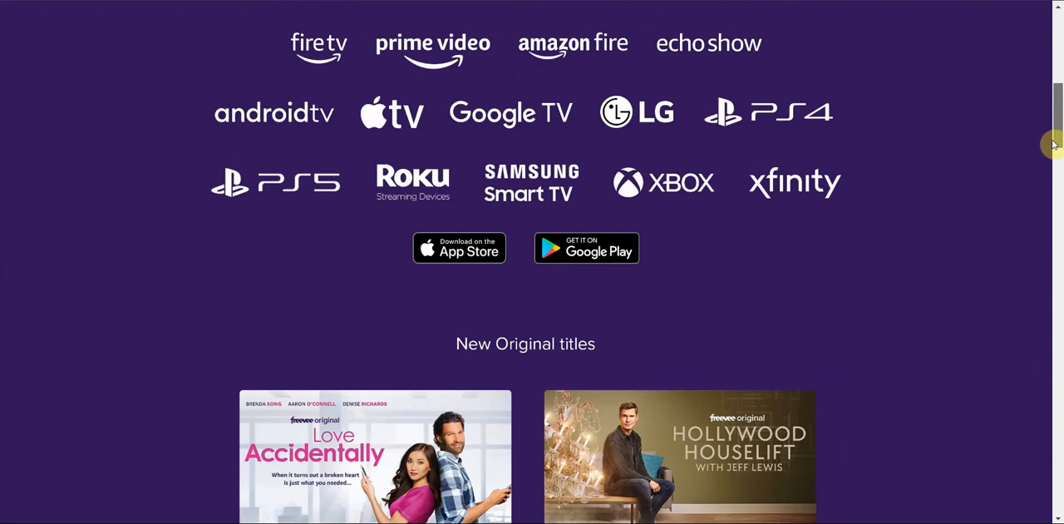
pyautogui.scroll(-3)
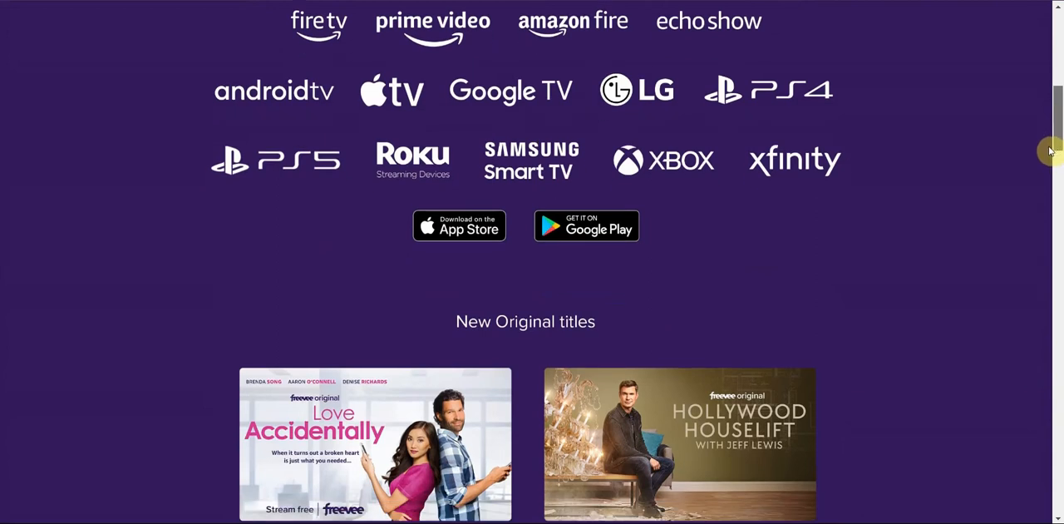
pyautogui.scroll(-3)
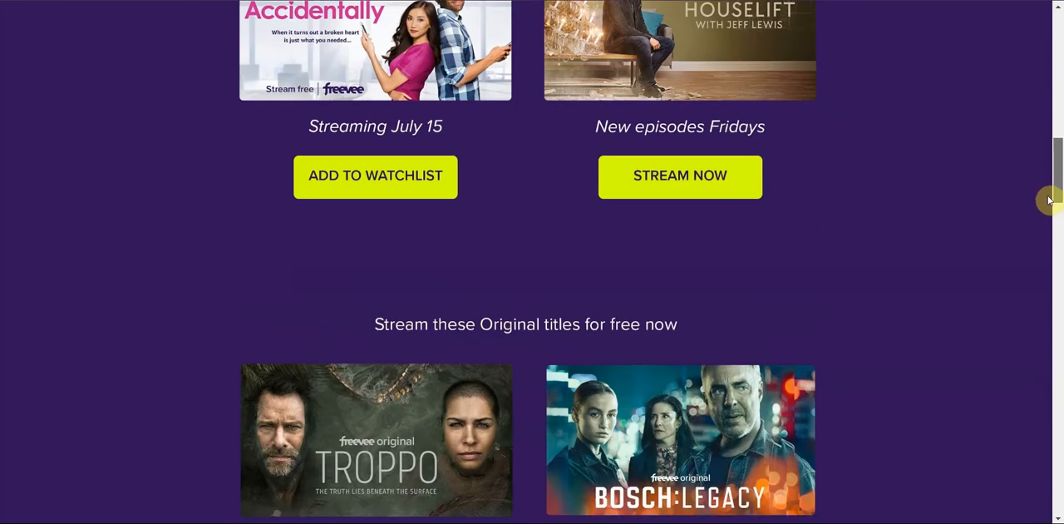
pyautogui.scroll(-3)
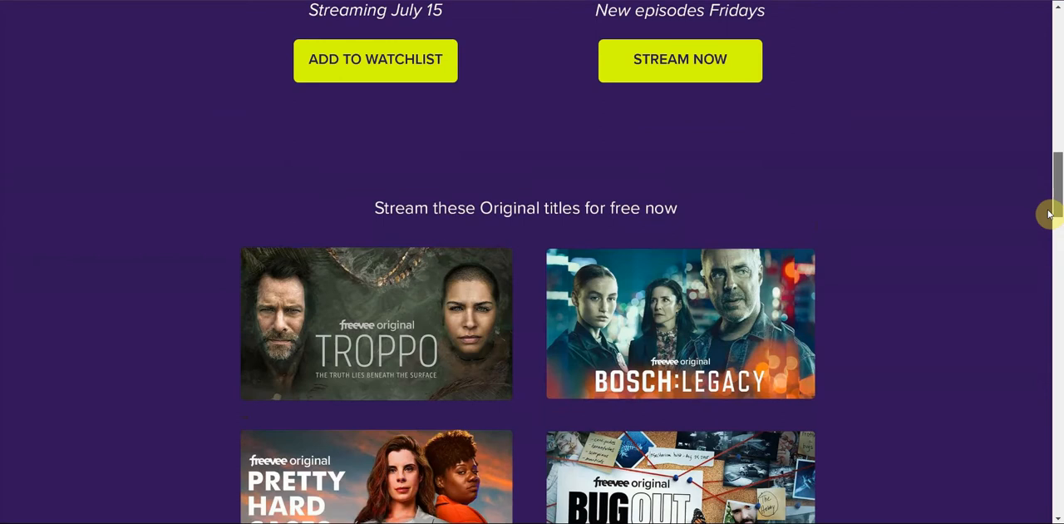
pyautogui.scroll(-3)
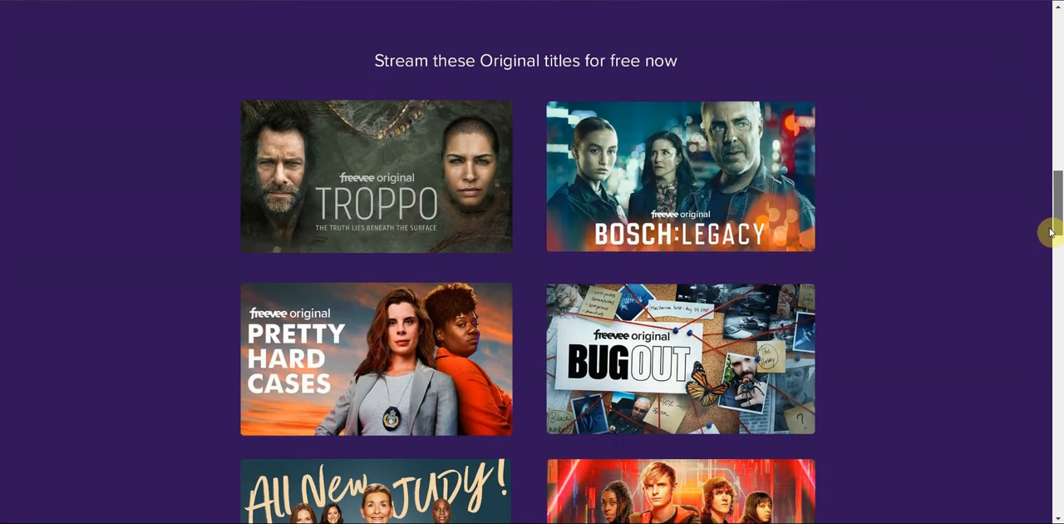
pyautogui.scroll(-3)
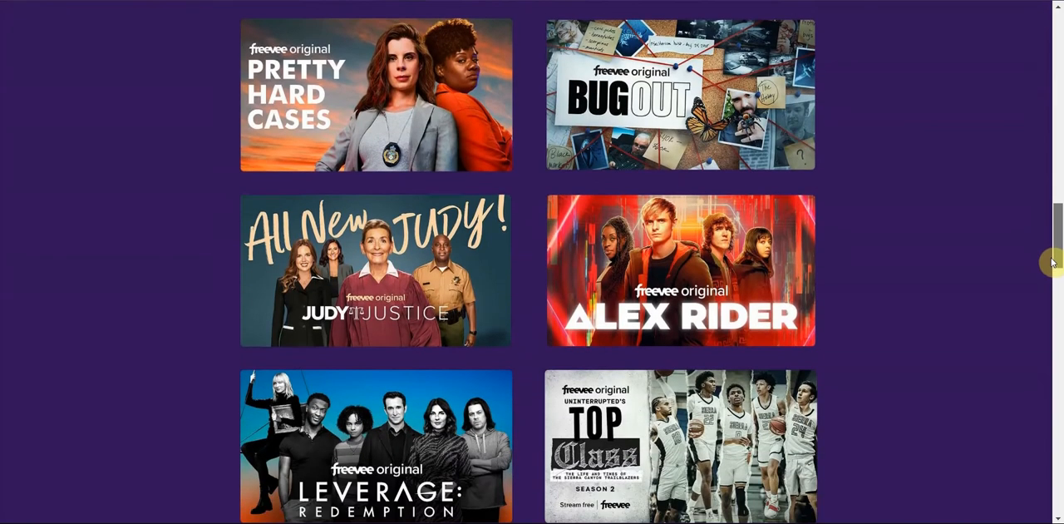
pyautogui.scroll(-3)
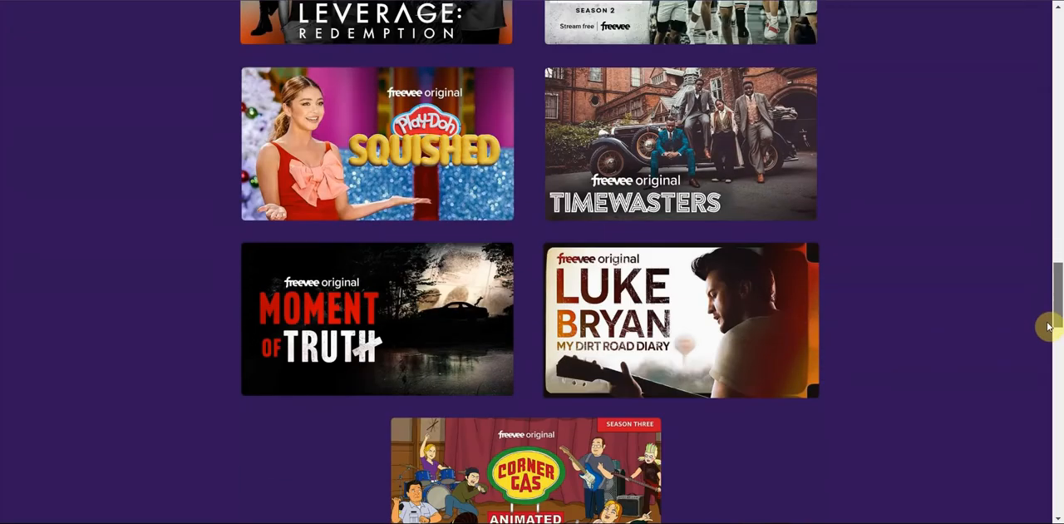
pyautogui.scroll(-3)
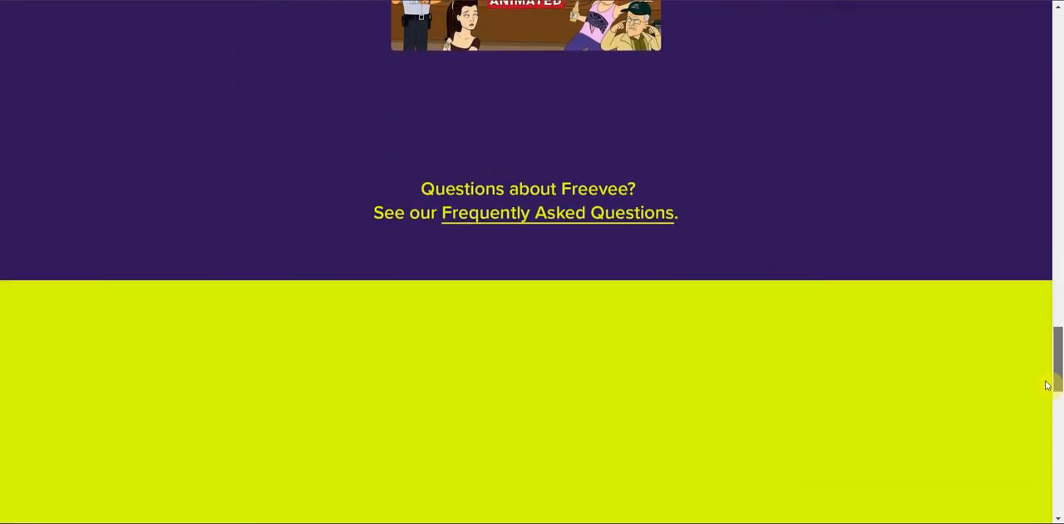
pyautogui.scroll(3)
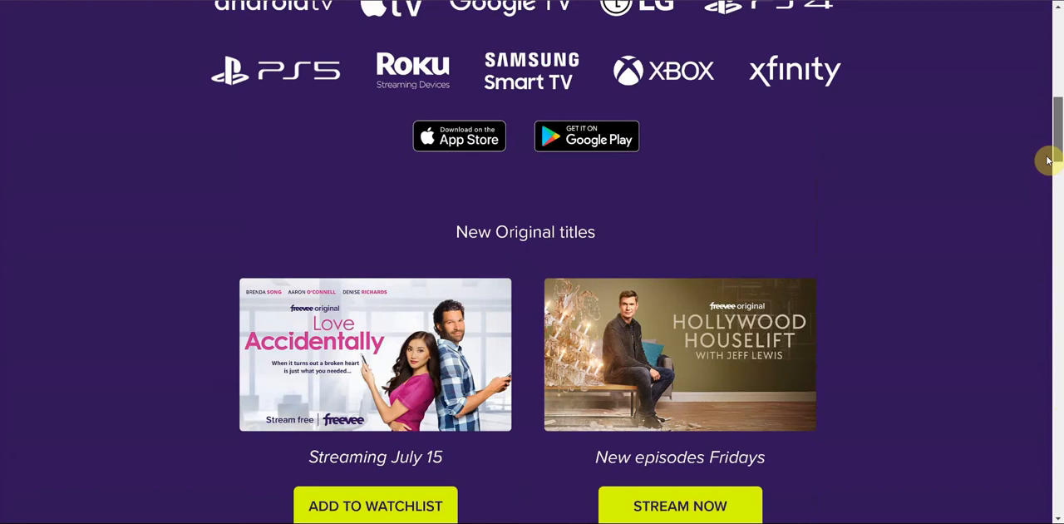
pyautogui.scroll(3)
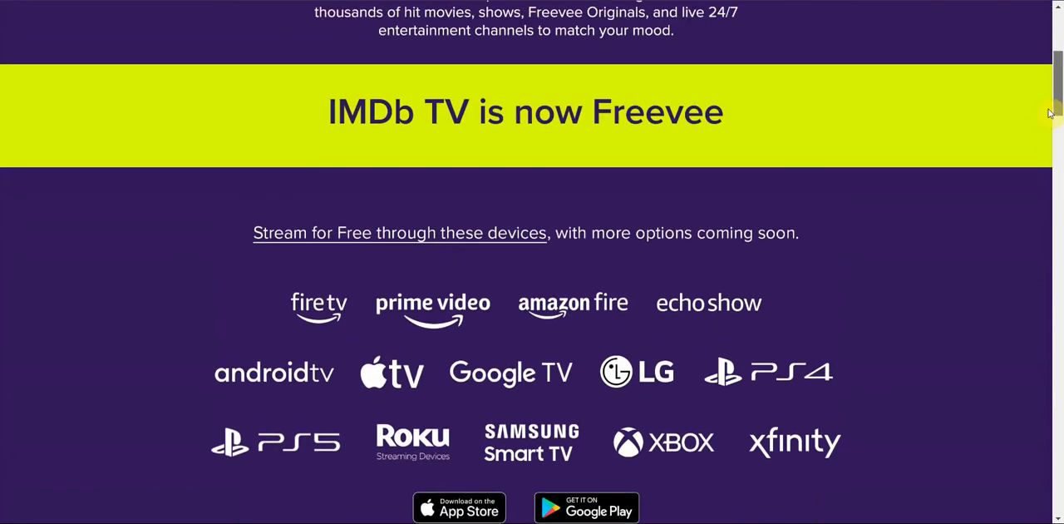
pyautogui.scroll(3)
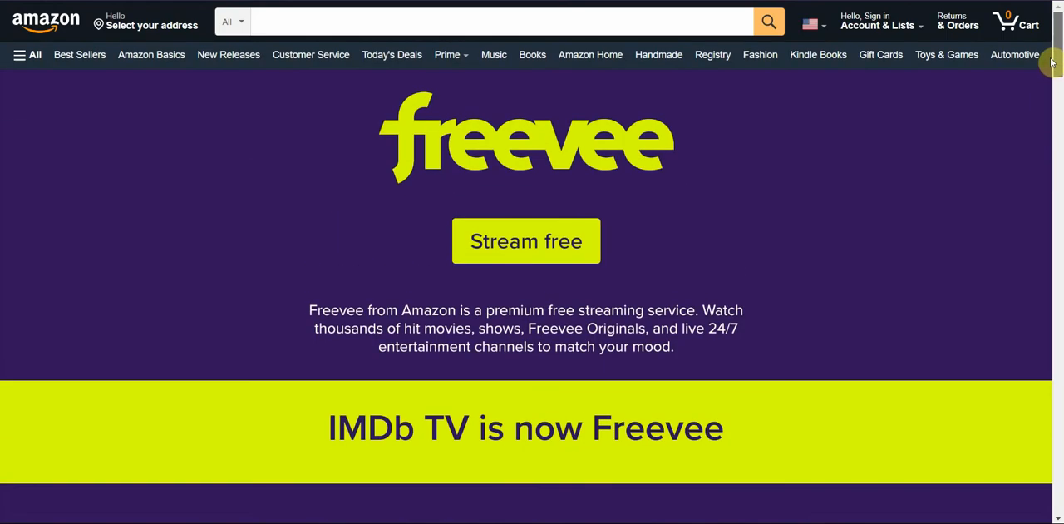
pyautogui.scroll(-3)
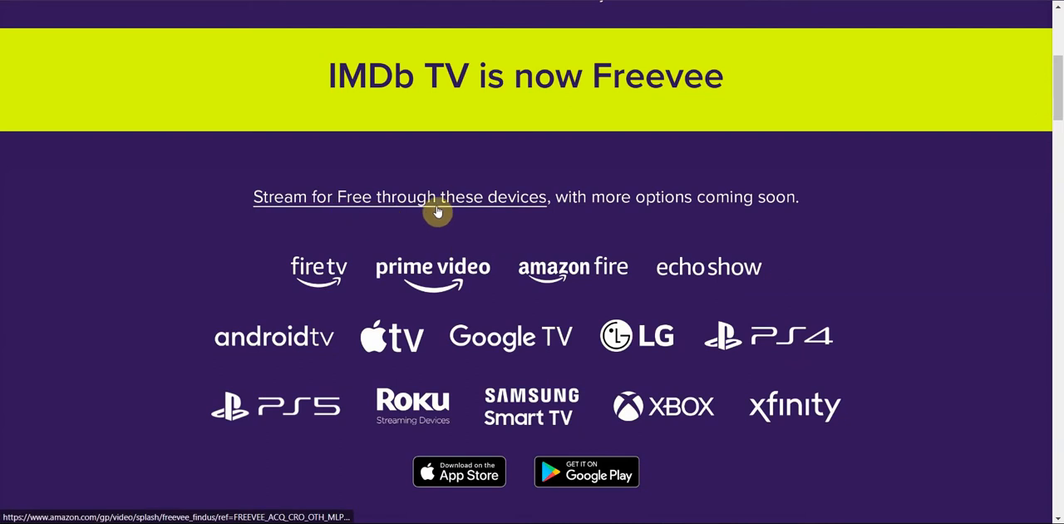
pyautogui.moveTo(361, 286)
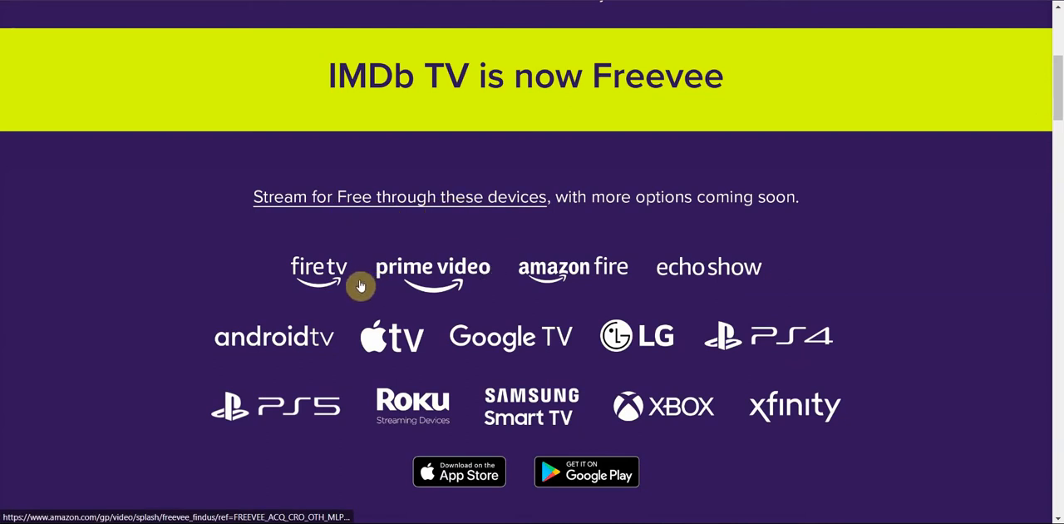
pyautogui.moveTo(1018, 240)
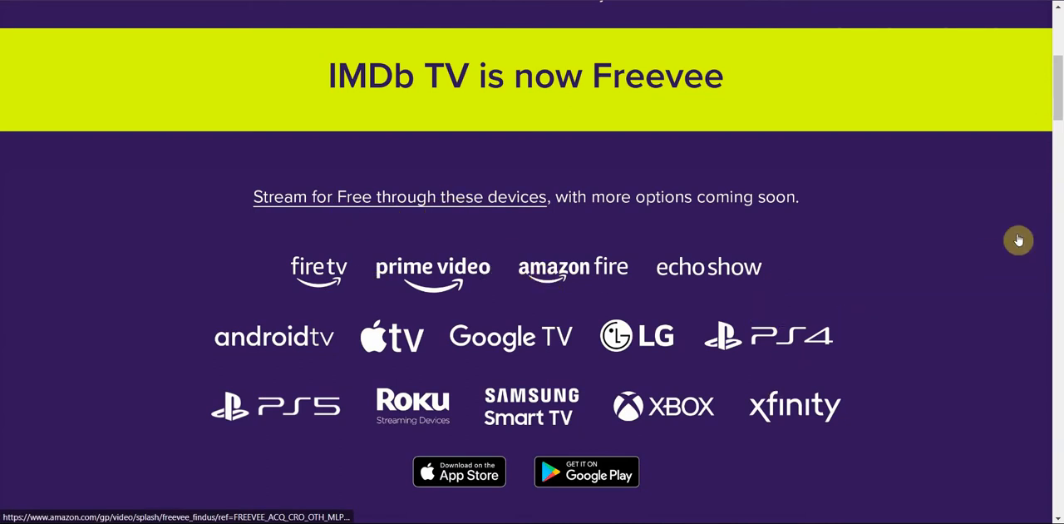
pyautogui.scroll(3)
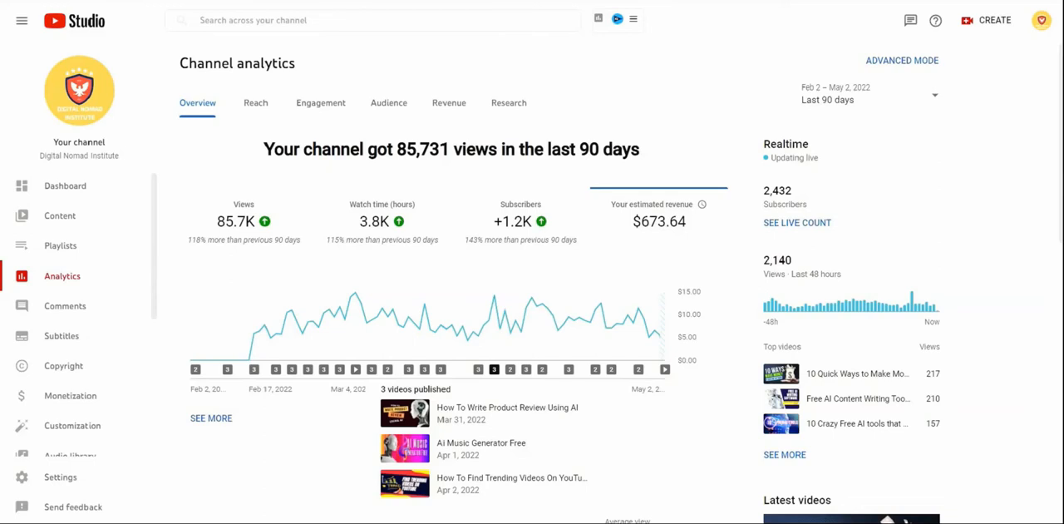
# Switch to the YouTube Studio tab showing Channel analytics for the last 90 days.
pyautogui.click(868, 93)
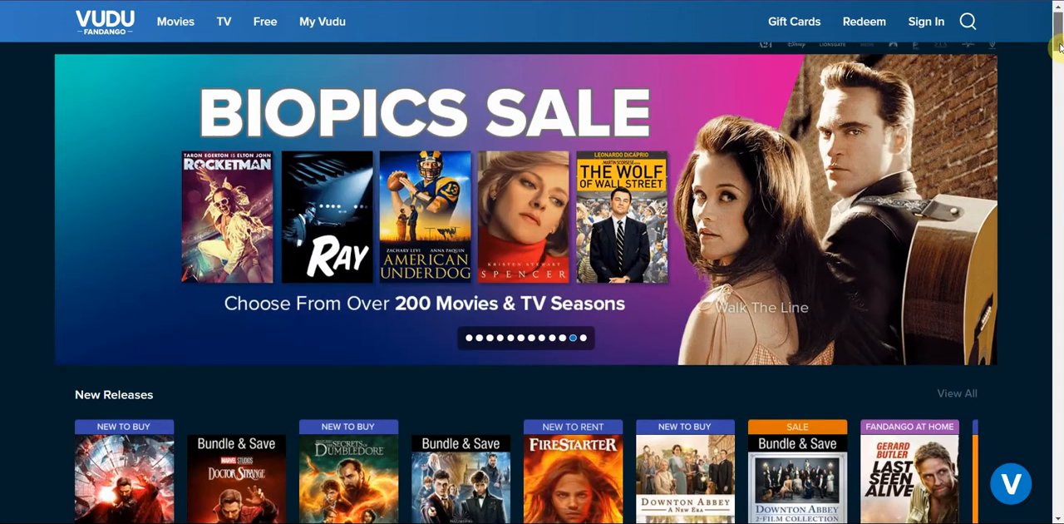
# Scroll Vudu's home page down to the New Releases and Top 200 Movies rows.
pyautogui.scroll(-3)
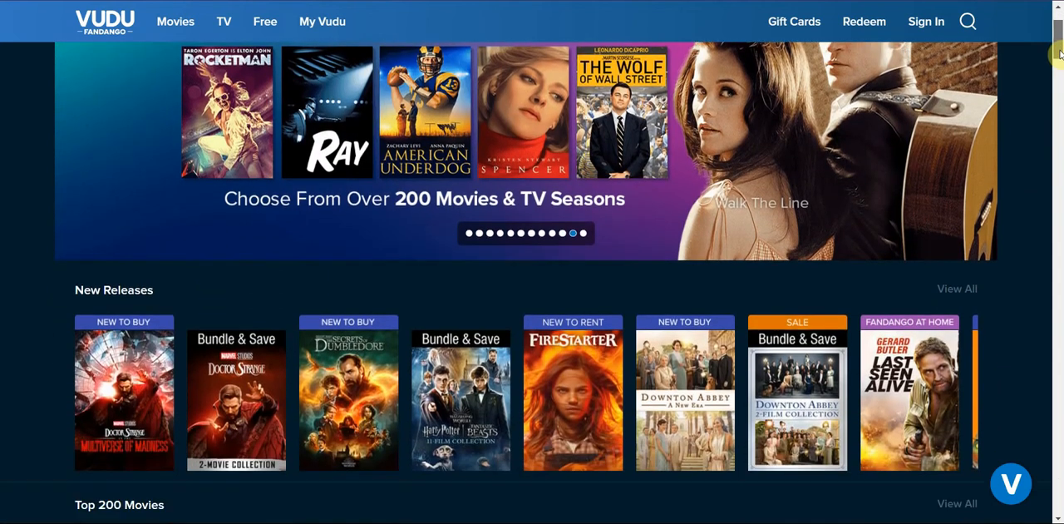
pyautogui.scroll(-3)
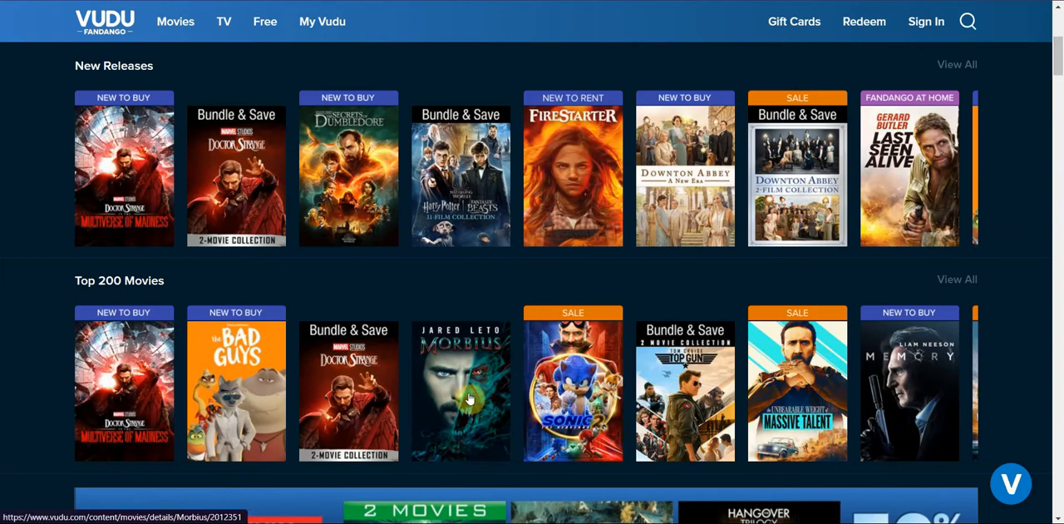
pyautogui.moveTo(308, 389)
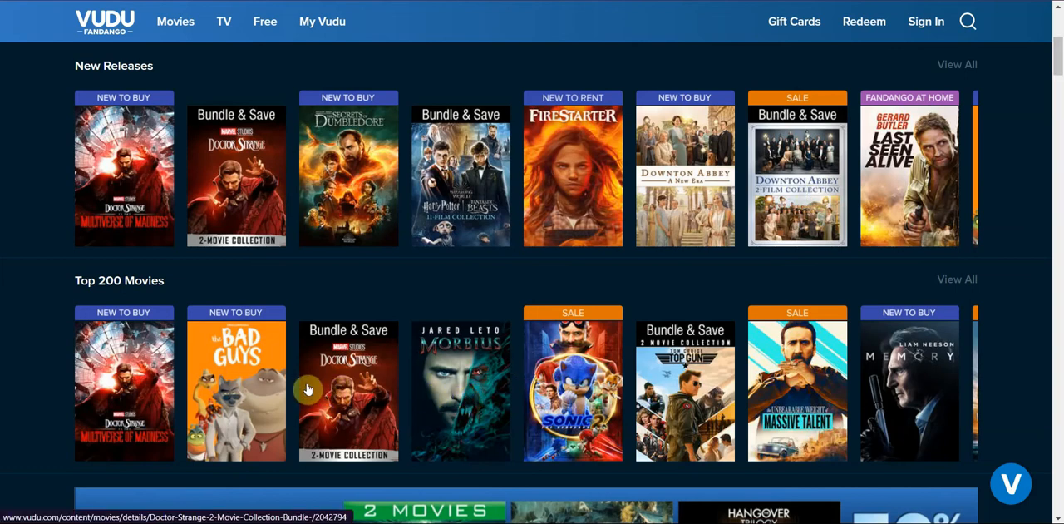
pyautogui.moveTo(582, 276)
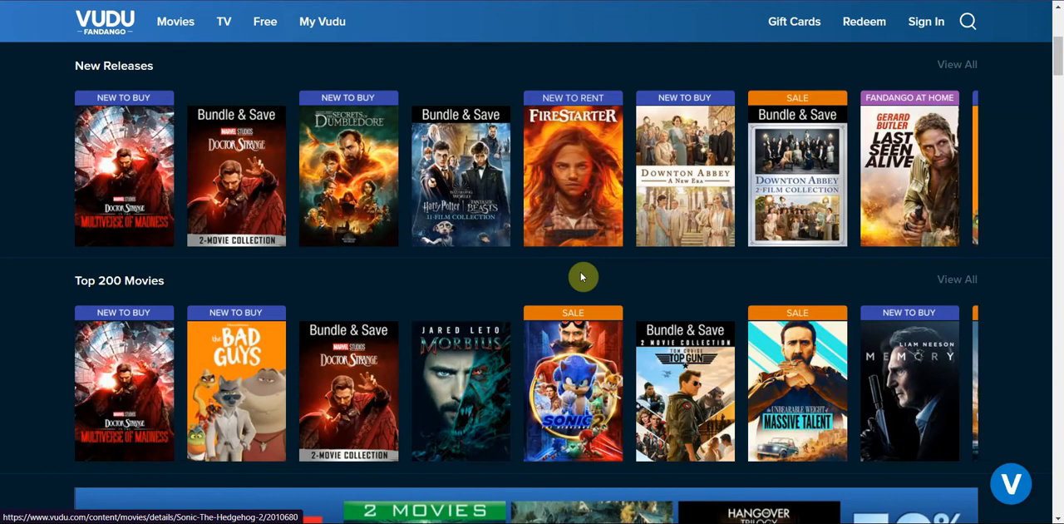
pyautogui.moveTo(818, 174)
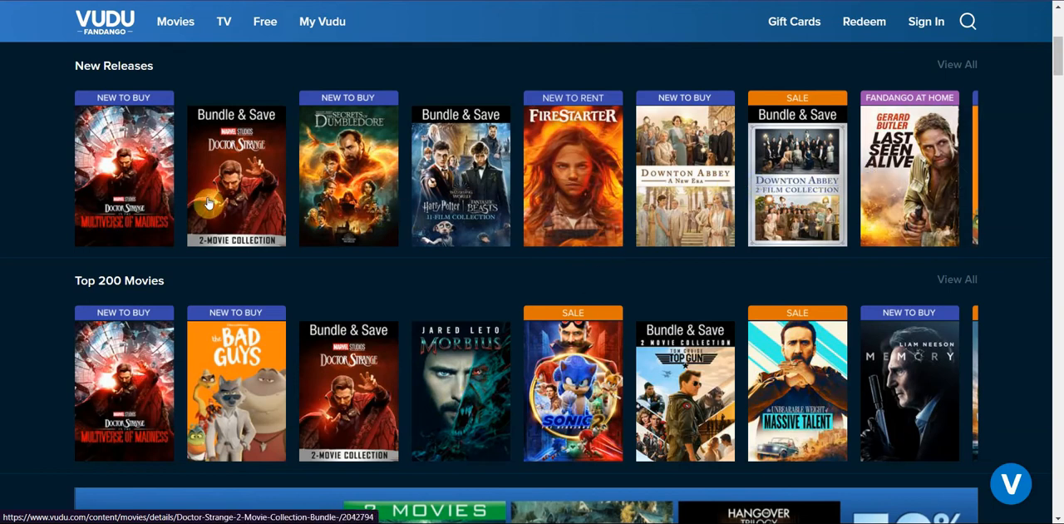
pyautogui.moveTo(1028, 146)
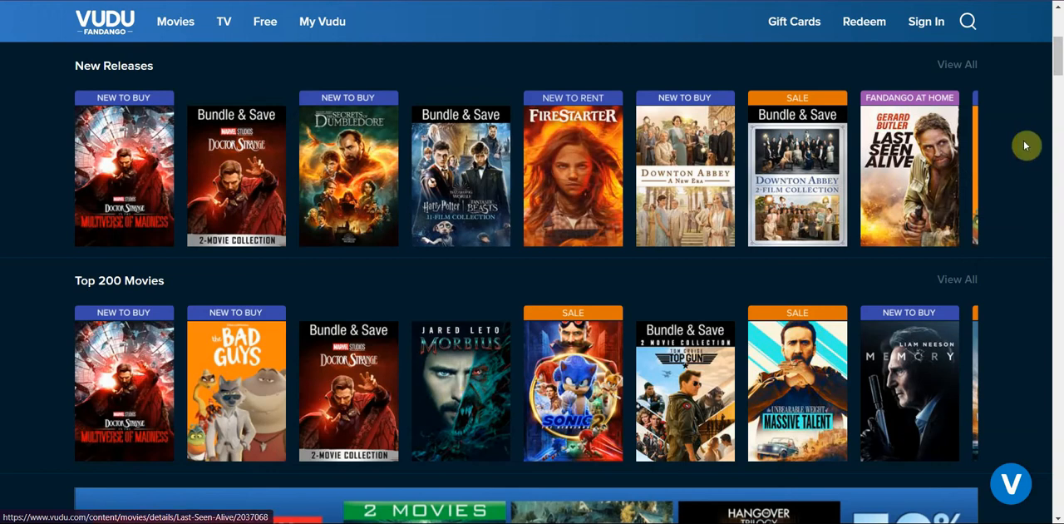
pyautogui.scroll(-3)
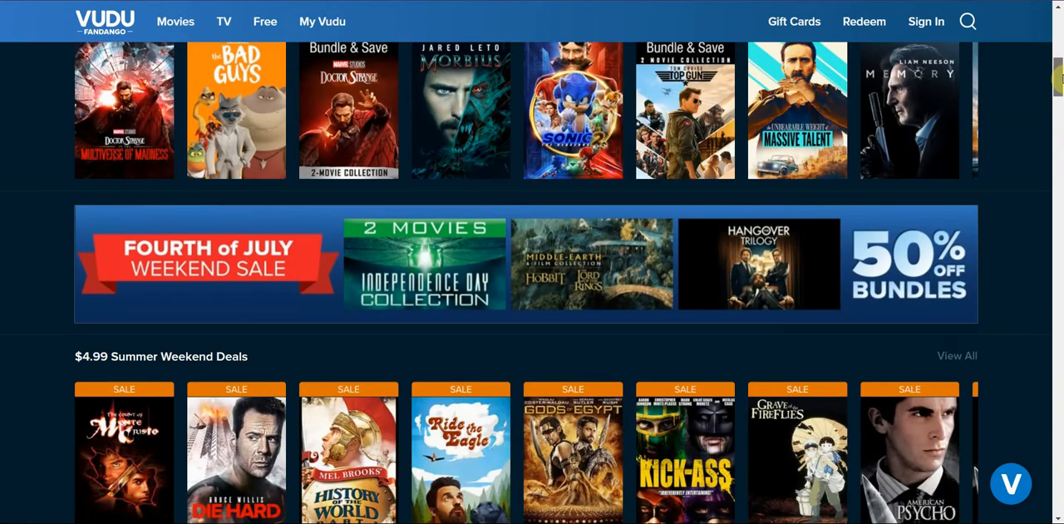
pyautogui.scroll(-3)
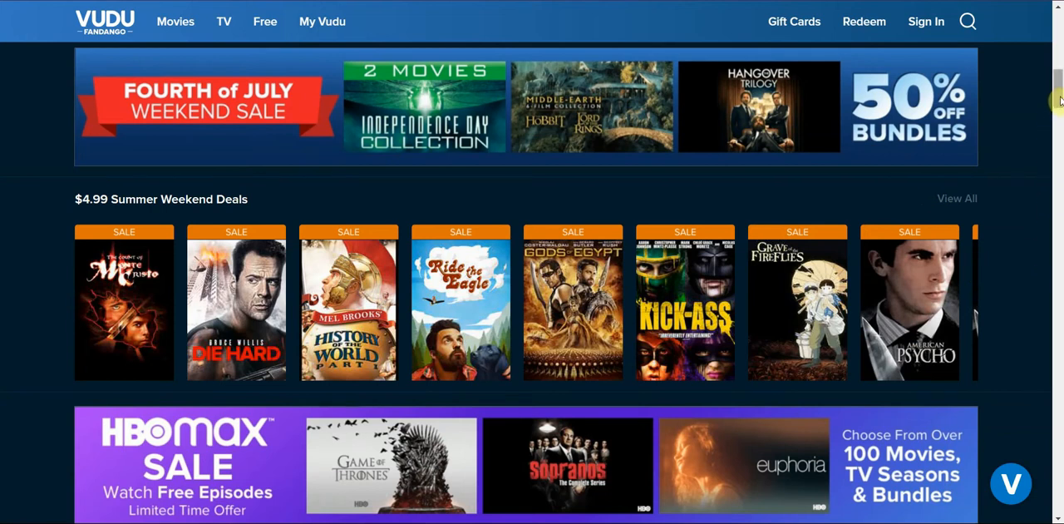
pyautogui.scroll(-3)
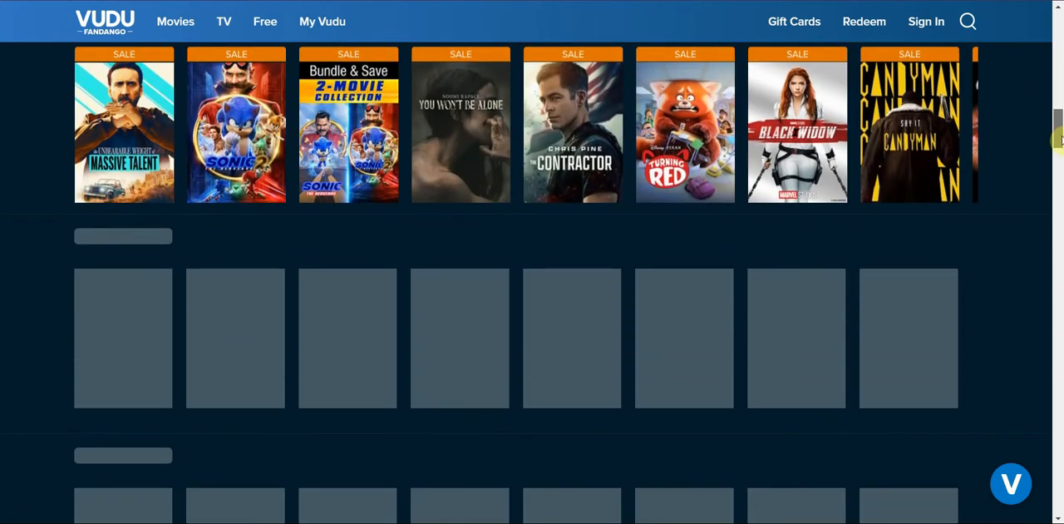
pyautogui.scroll(-3)
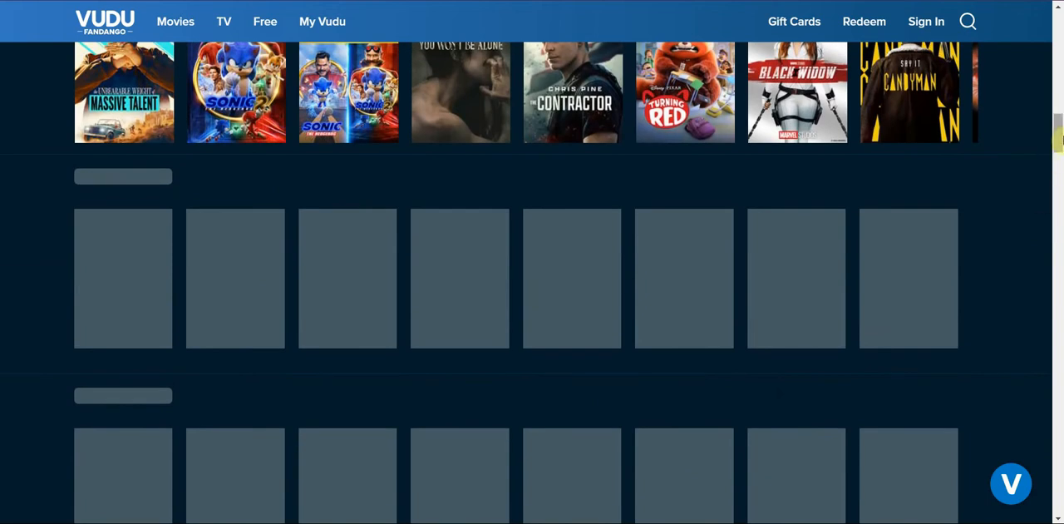
pyautogui.scroll(3)
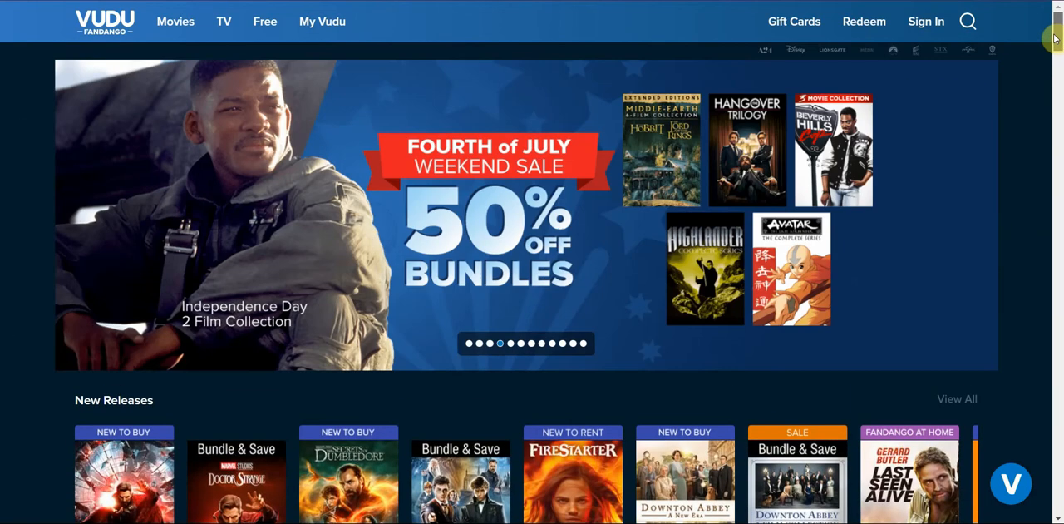
pyautogui.scroll(-3)
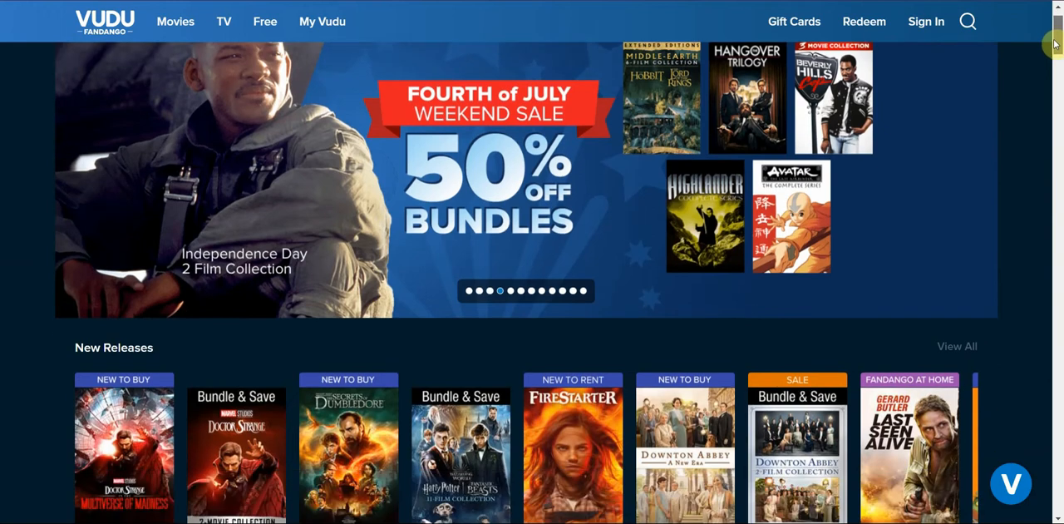
pyautogui.scroll(3)
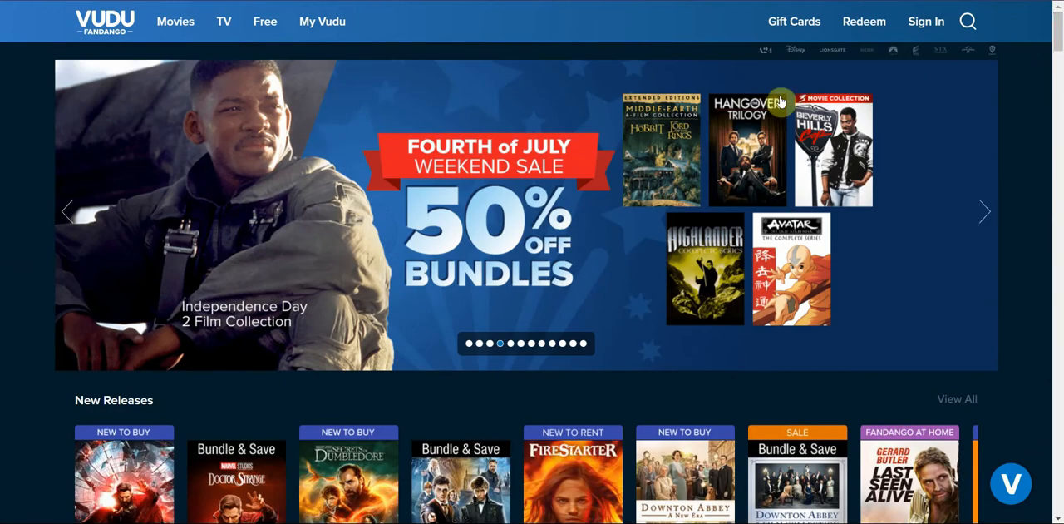
pyautogui.moveTo(449, 102)
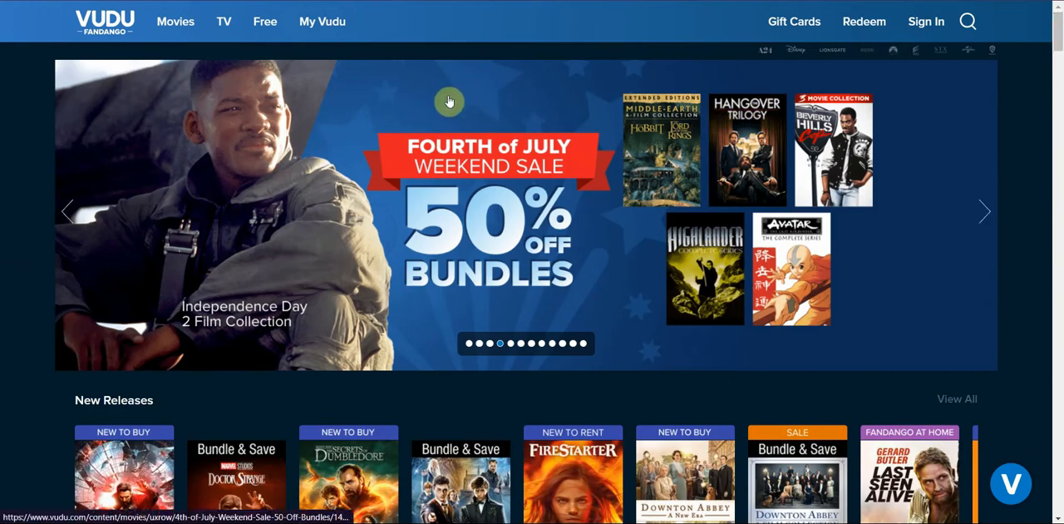
pyautogui.moveTo(462, 113)
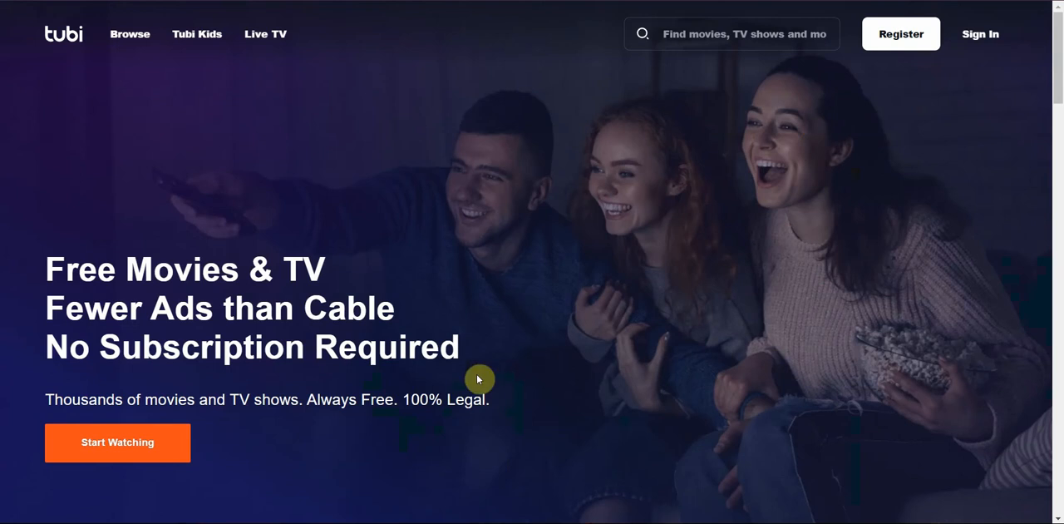
pyautogui.moveTo(146, 333)
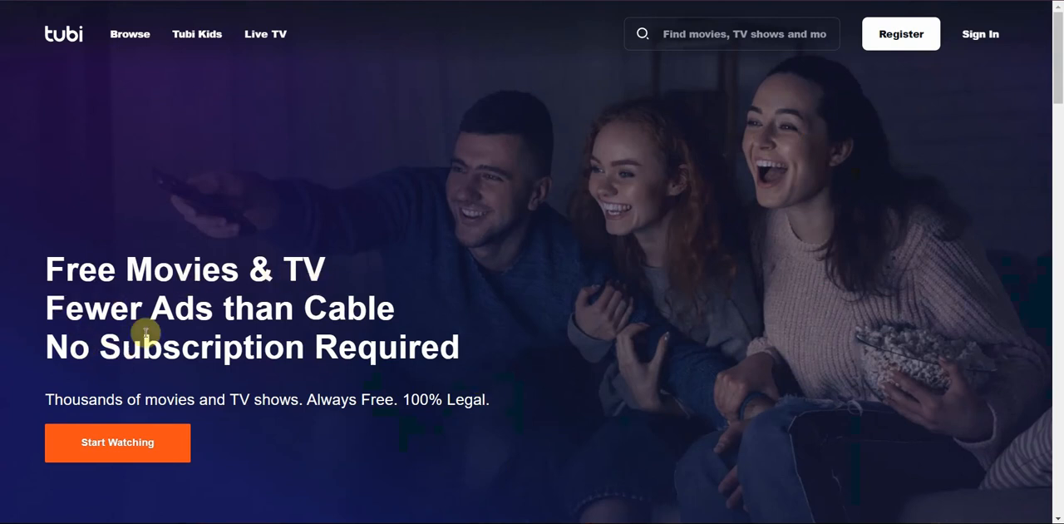
pyautogui.moveTo(322, 309)
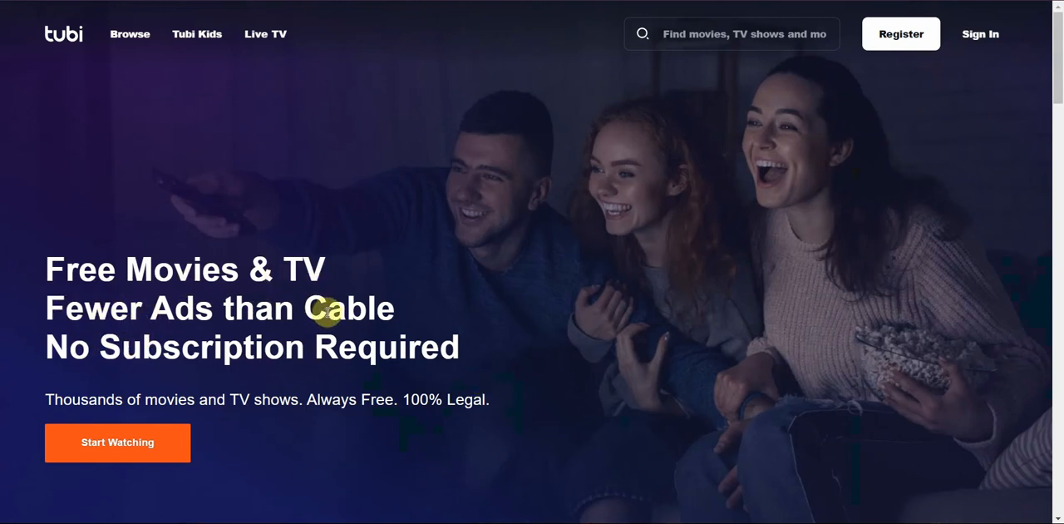
pyautogui.moveTo(375, 312)
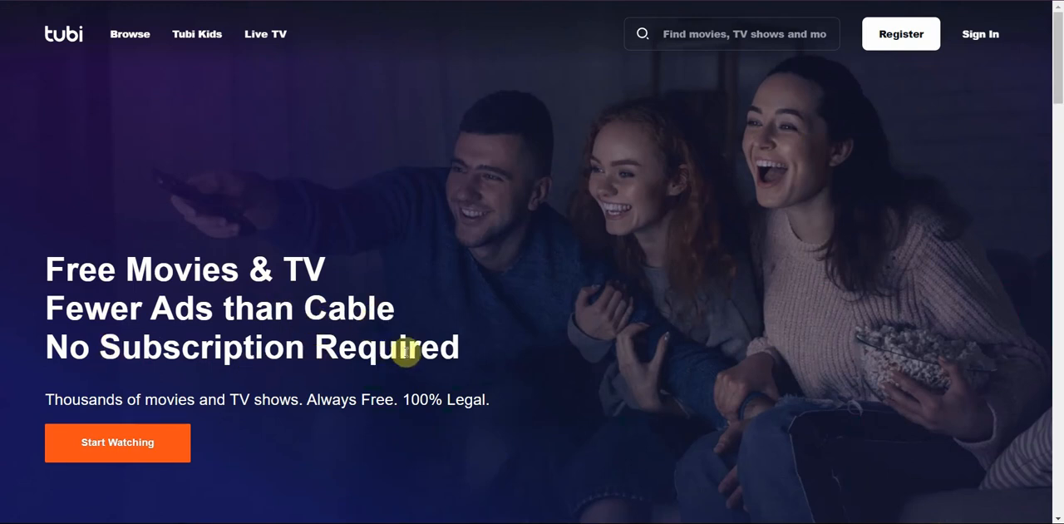
pyautogui.moveTo(110, 397)
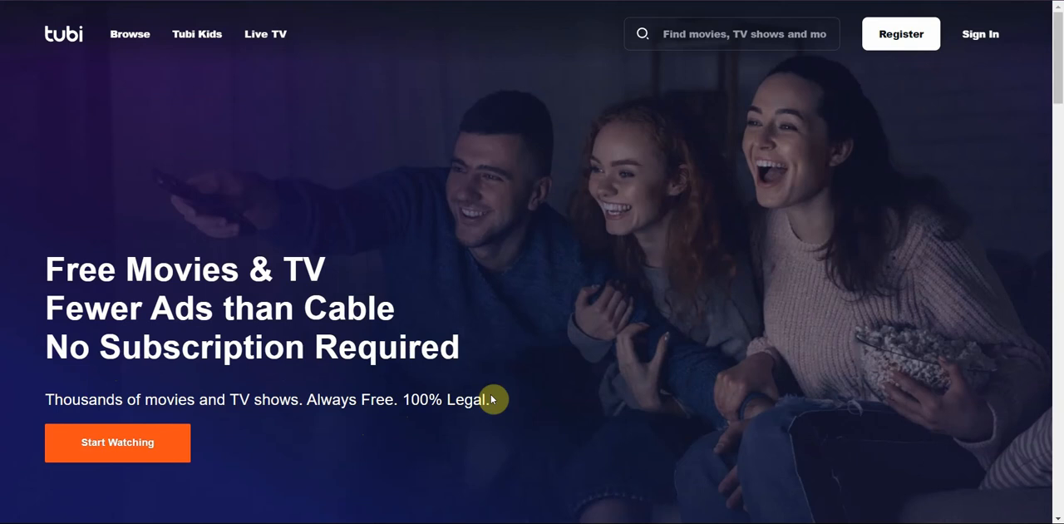
pyautogui.moveTo(443, 338)
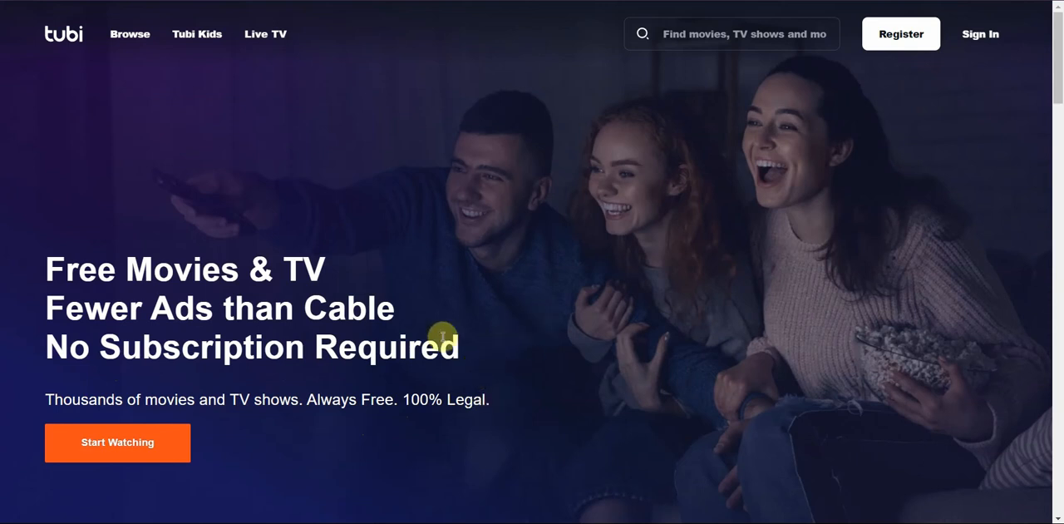
pyautogui.moveTo(442, 173)
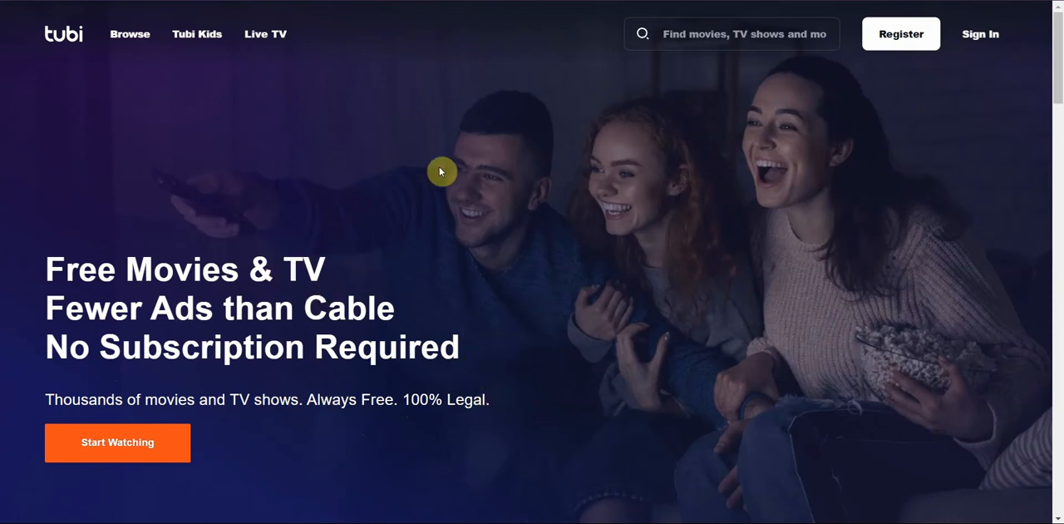
pyautogui.moveTo(389, 301)
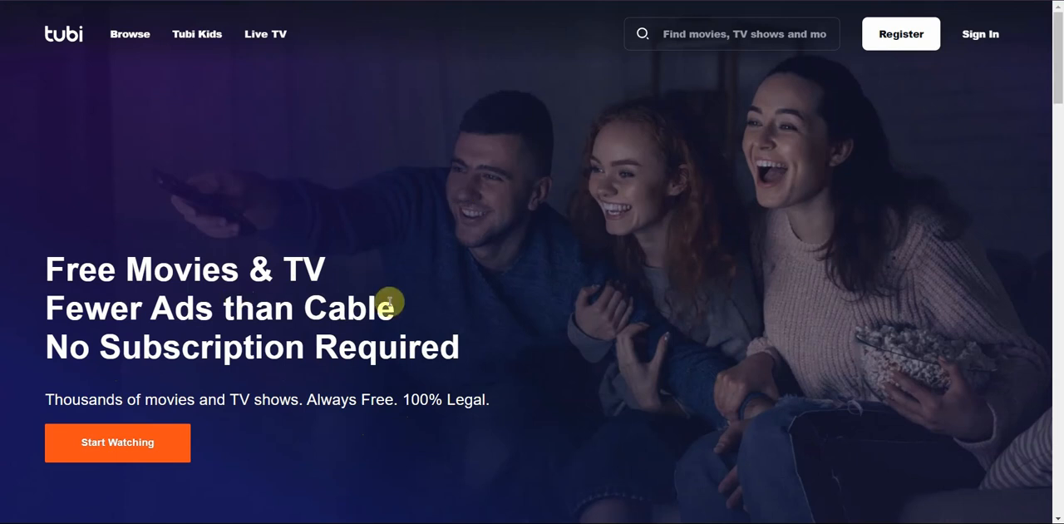
pyautogui.moveTo(685, 283)
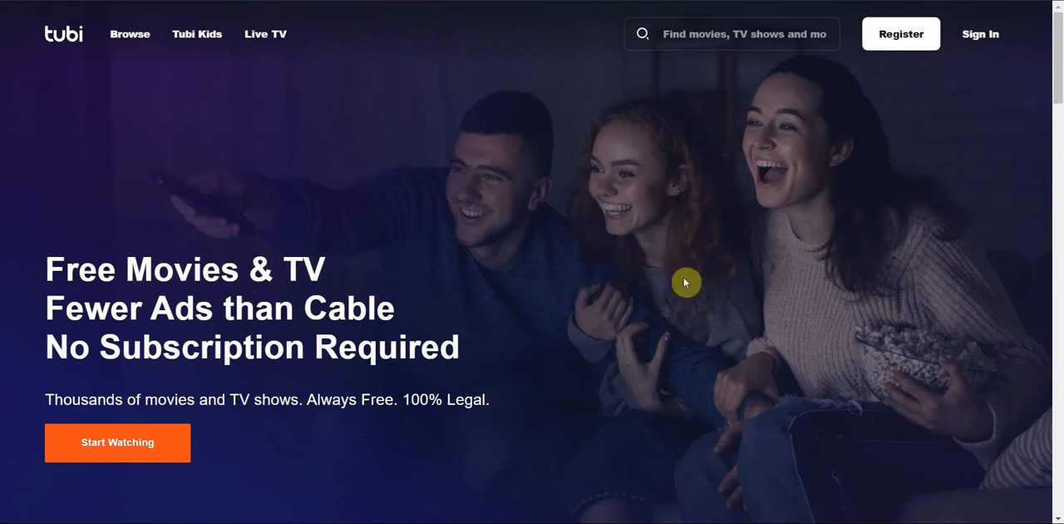
pyautogui.scroll(-3)
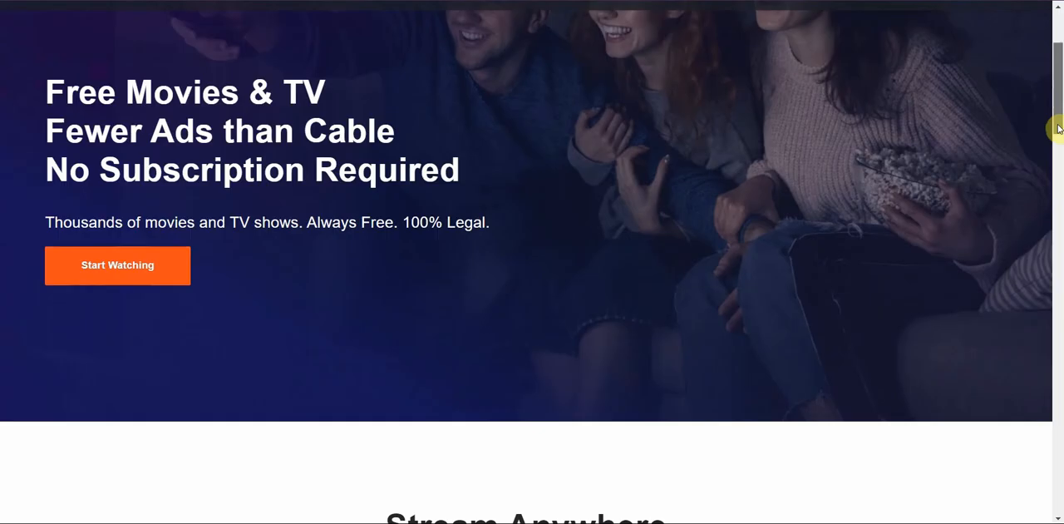
pyautogui.scroll(3)
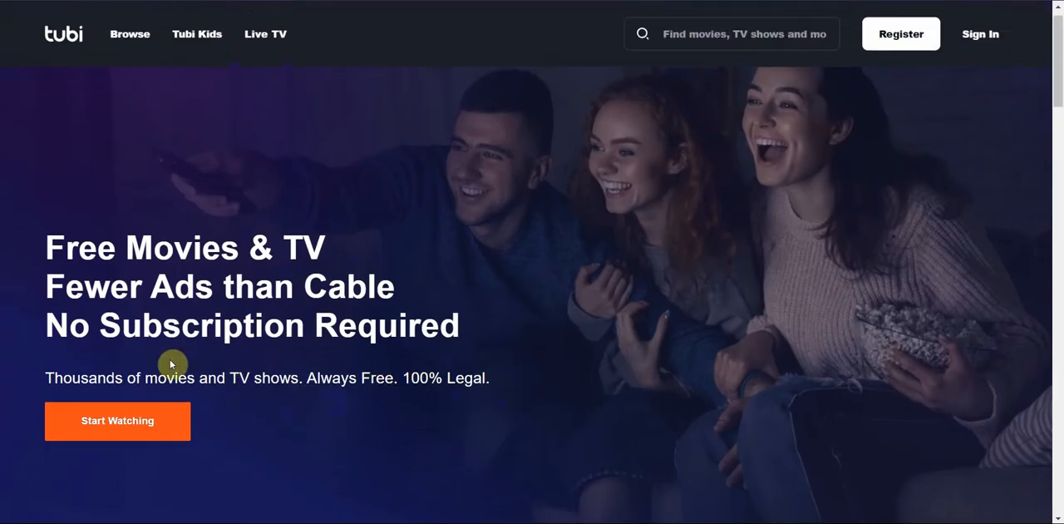
pyautogui.moveTo(294, 359)
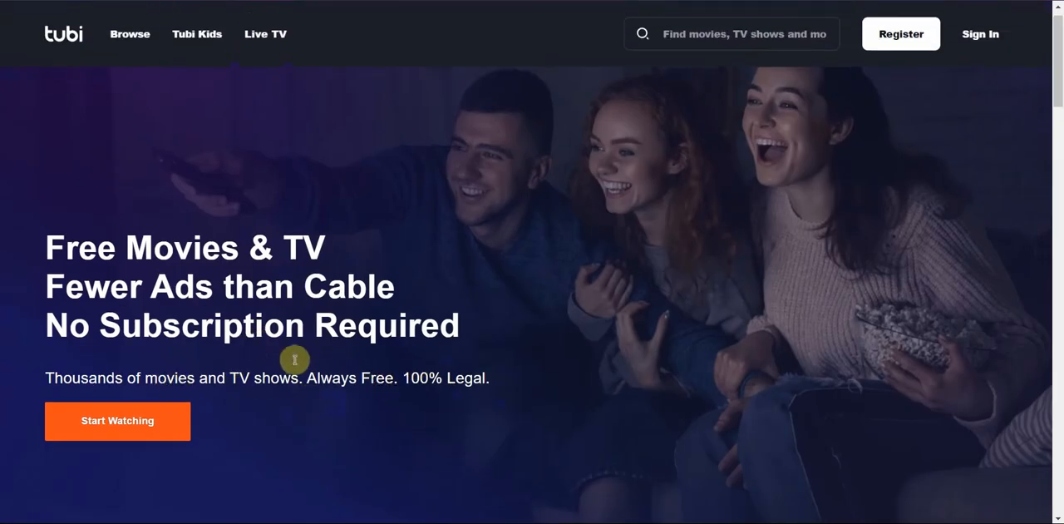
pyautogui.scroll(-3)
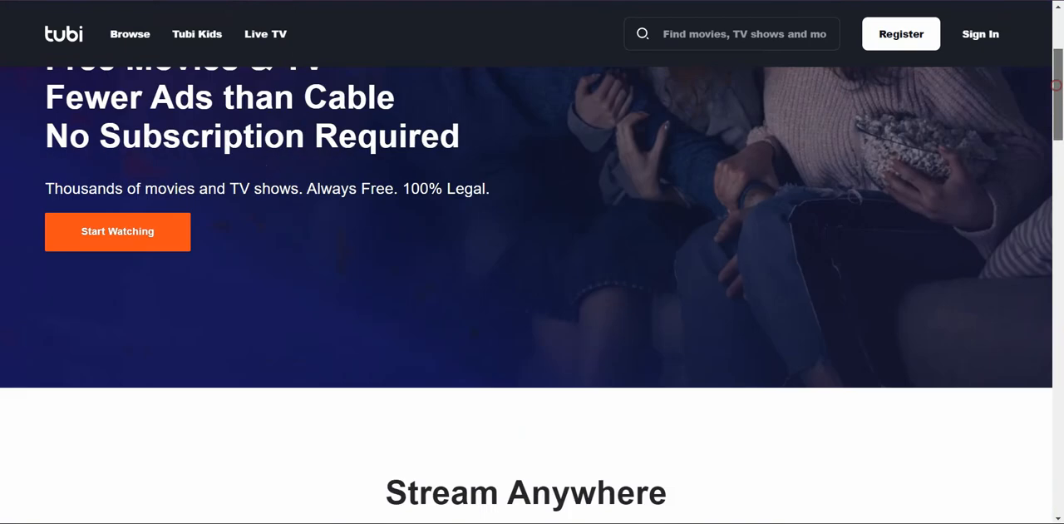
pyautogui.scroll(-3)
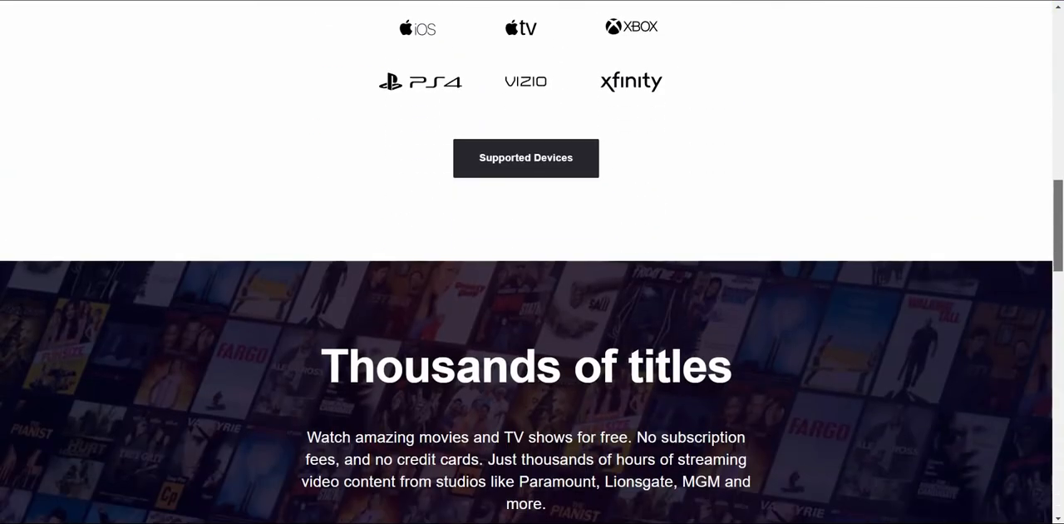
pyautogui.scroll(-3)
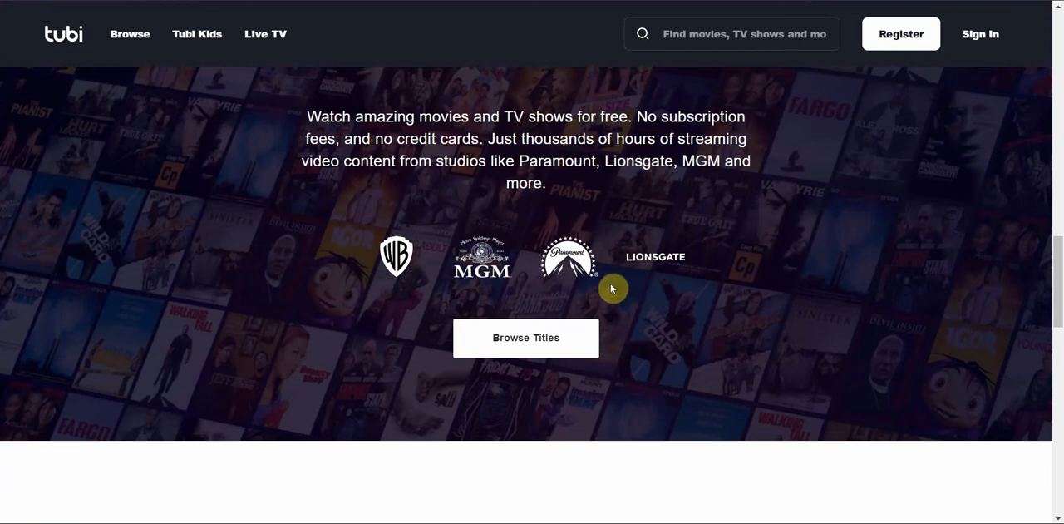
pyautogui.moveTo(1050, 267)
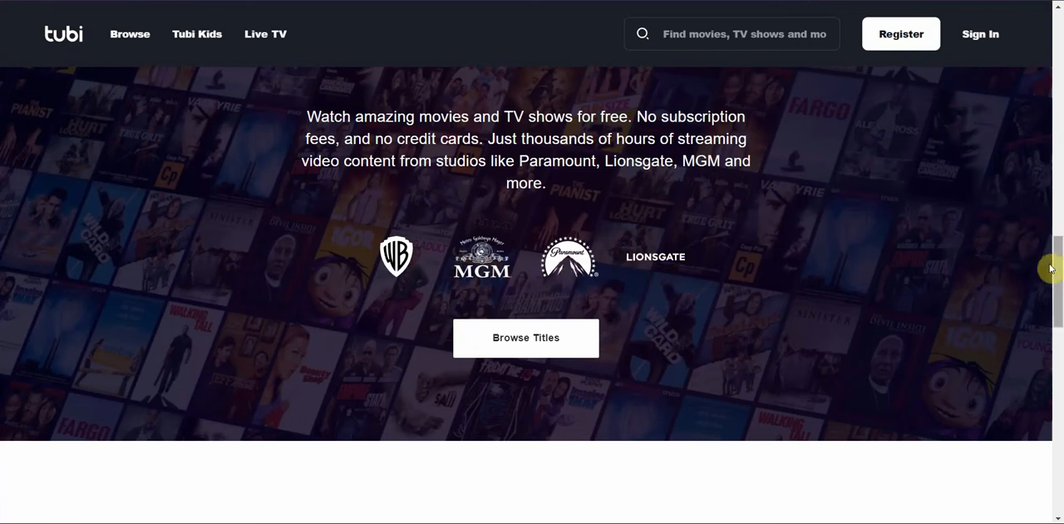
pyautogui.scroll(-3)
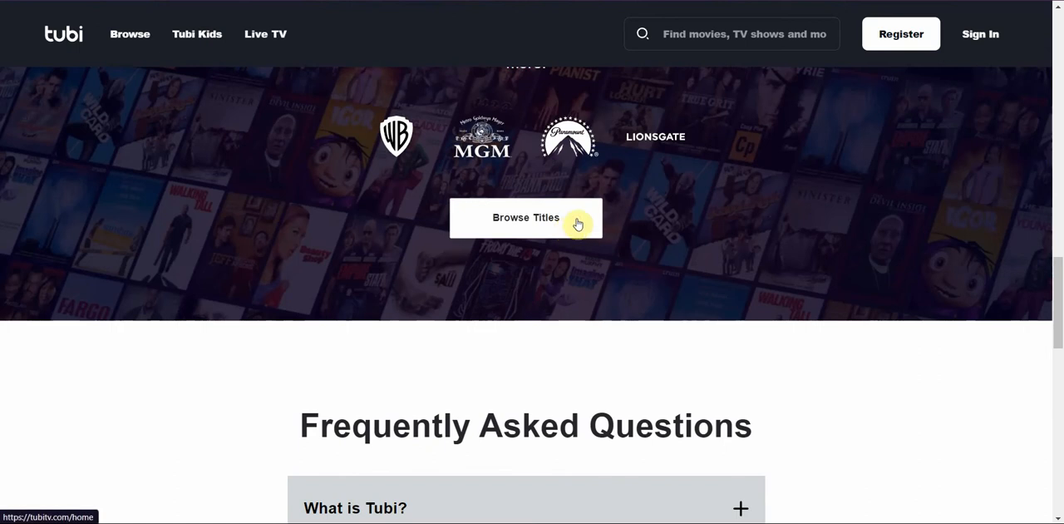
pyautogui.moveTo(1008, 296)
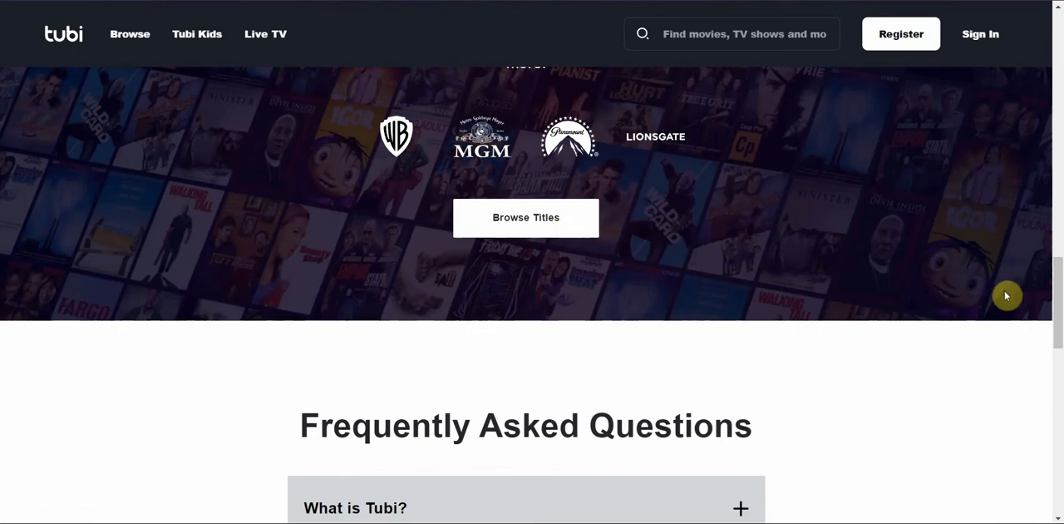
pyautogui.moveTo(630, 273)
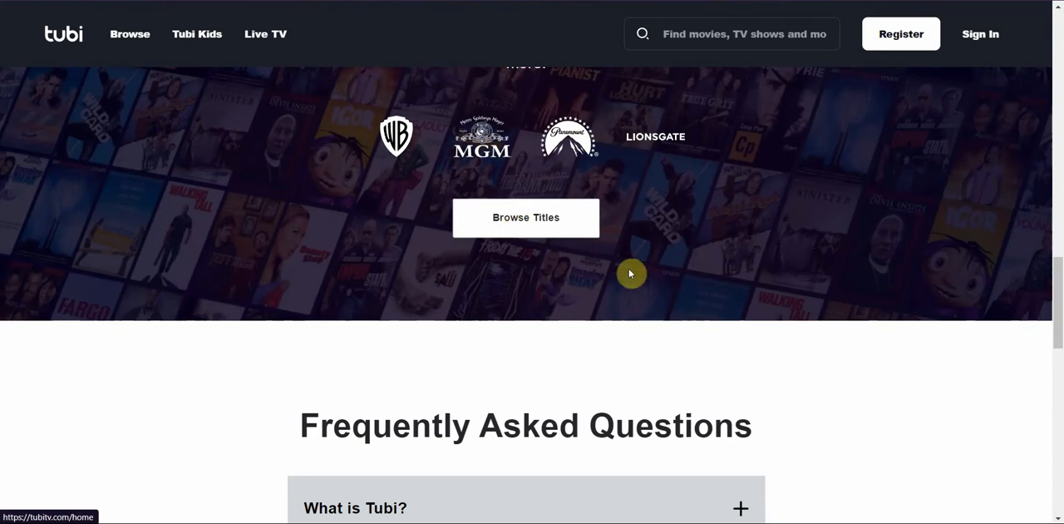
pyautogui.moveTo(632, 273)
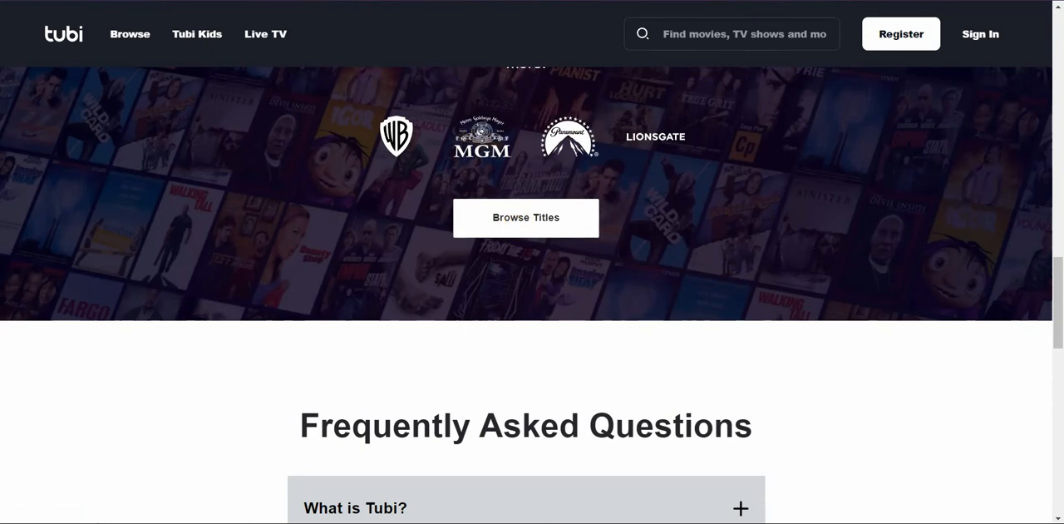
pyautogui.scroll(3)
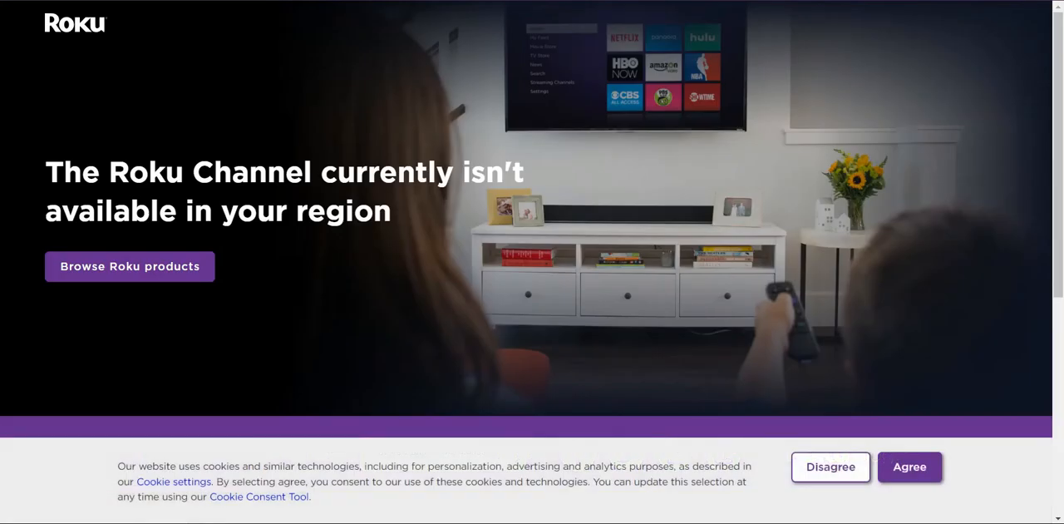
pyautogui.moveTo(489, 36)
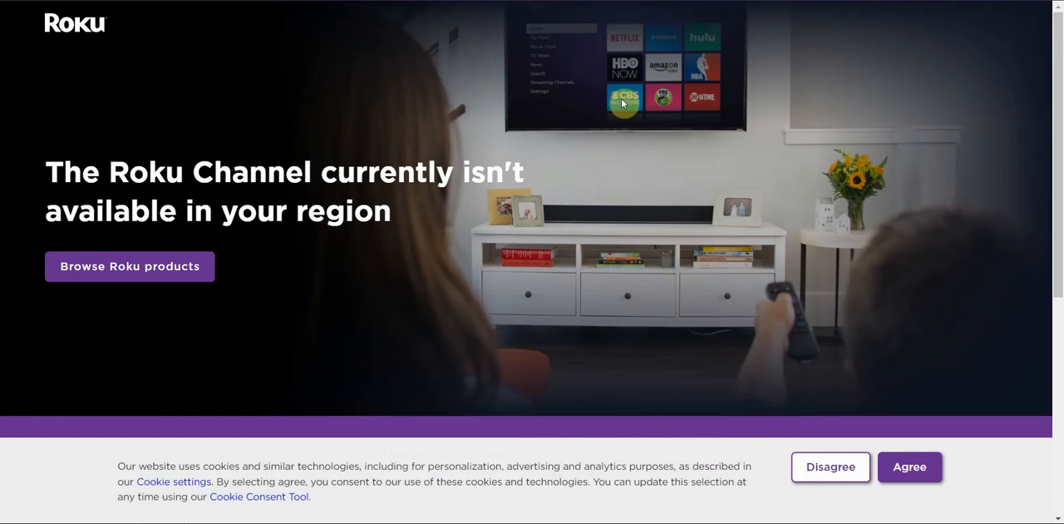
pyautogui.moveTo(1058, 93)
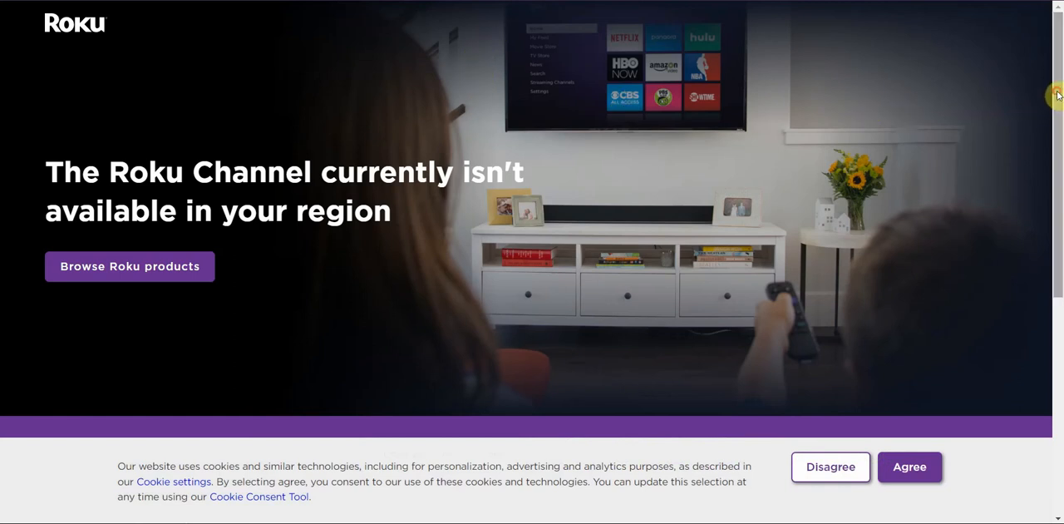
pyautogui.moveTo(1034, 113)
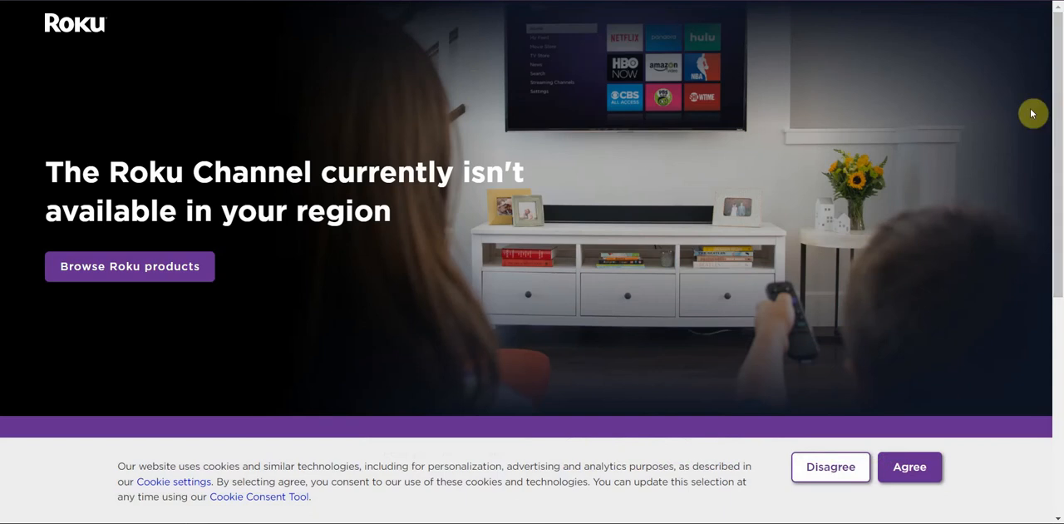
pyautogui.moveTo(758, 146)
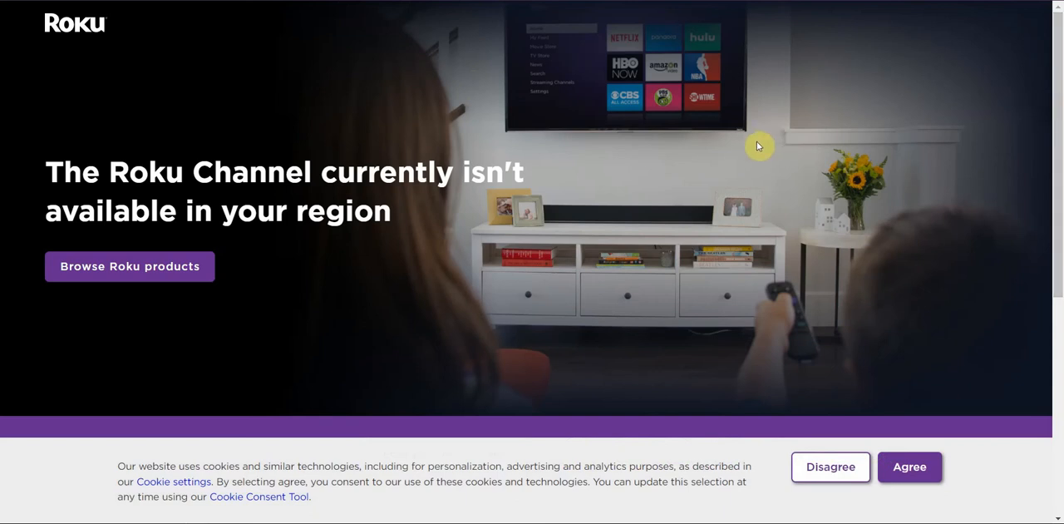
pyautogui.moveTo(431, 227)
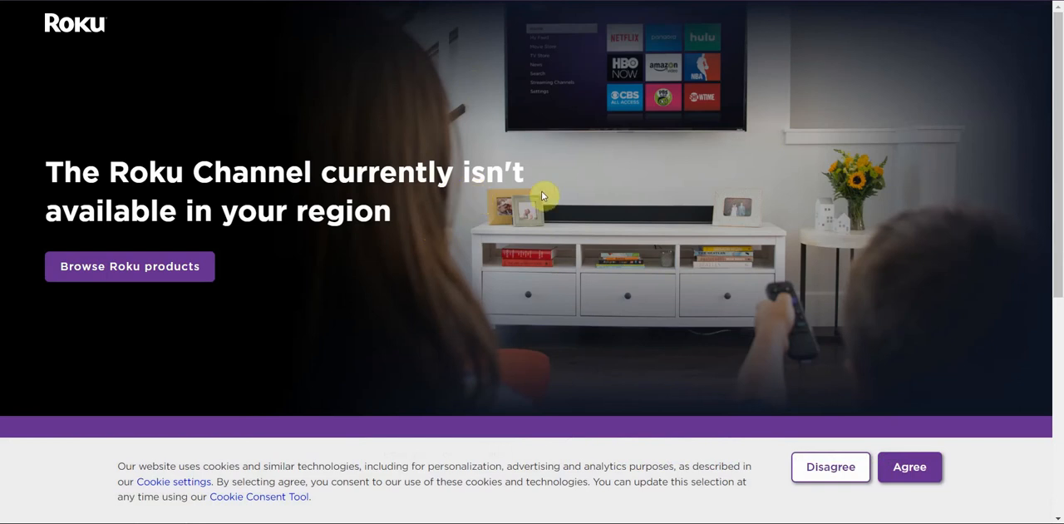
pyautogui.moveTo(678, 220)
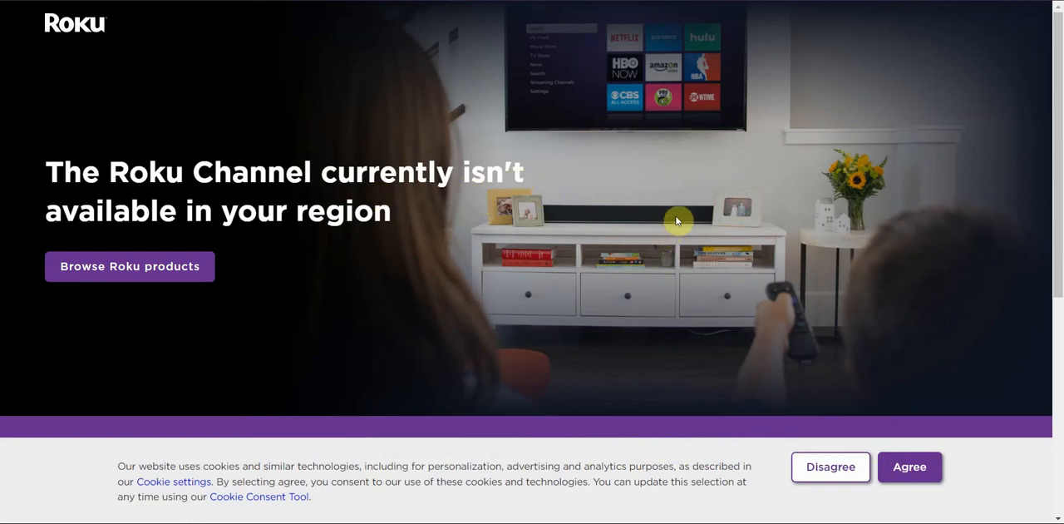
# Scroll The Roku Channel page to its footer and back up to the region-unavailable notice.
pyautogui.scroll(-3)
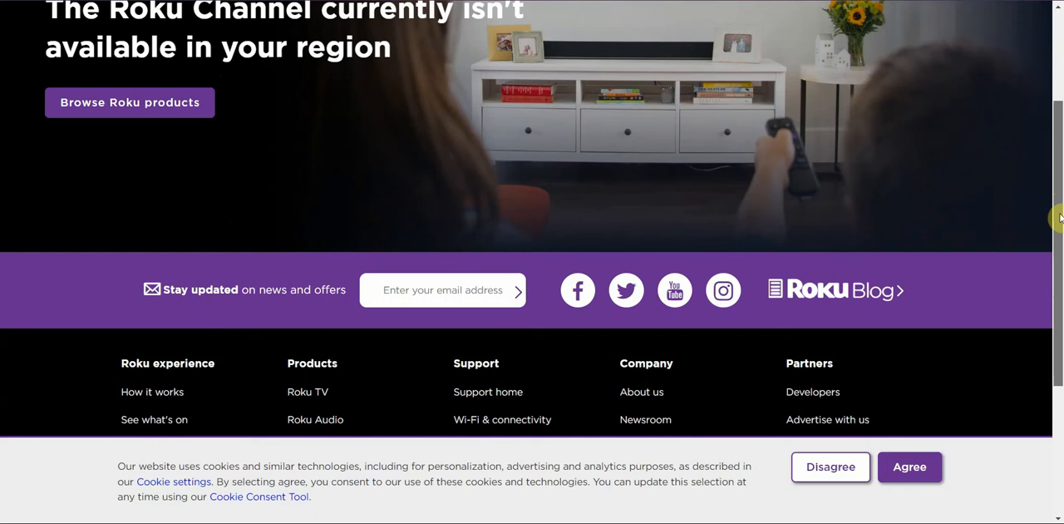
pyautogui.scroll(3)
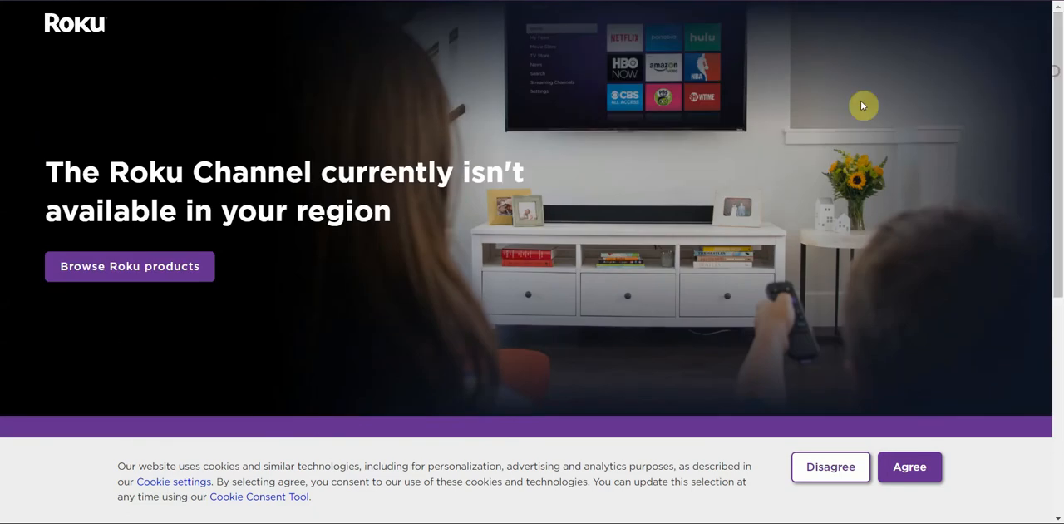
pyautogui.moveTo(406, 151)
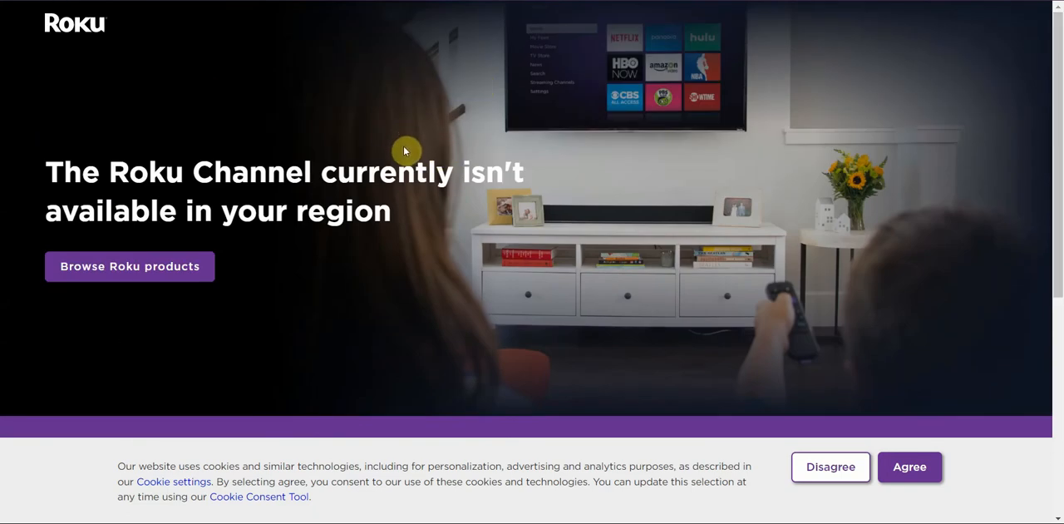
pyautogui.moveTo(679, 57)
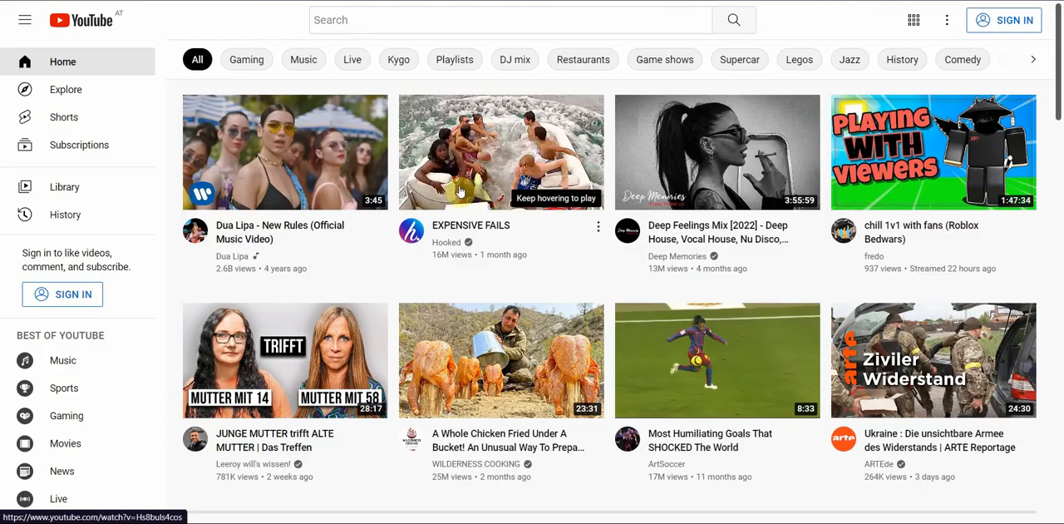
pyautogui.moveTo(97, 334)
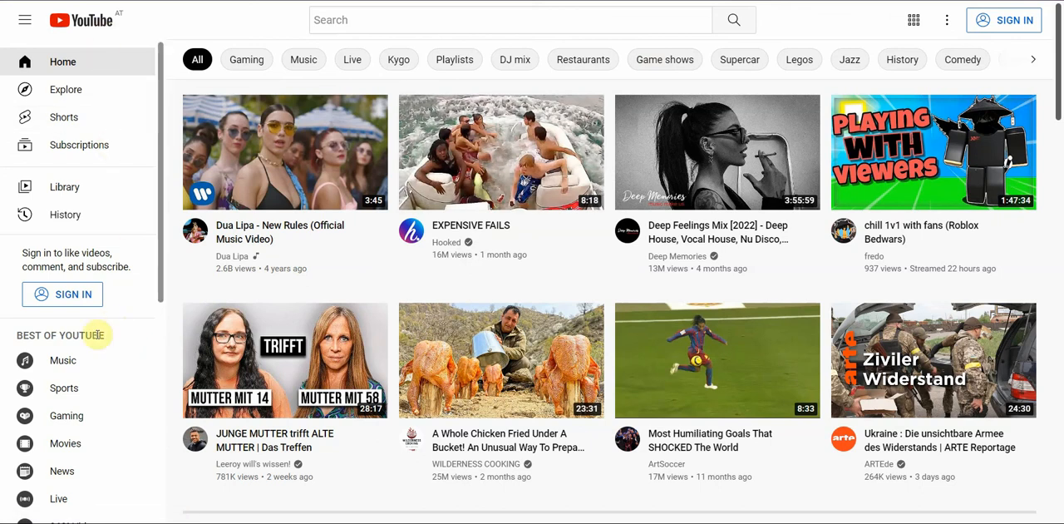
pyautogui.moveTo(90, 442)
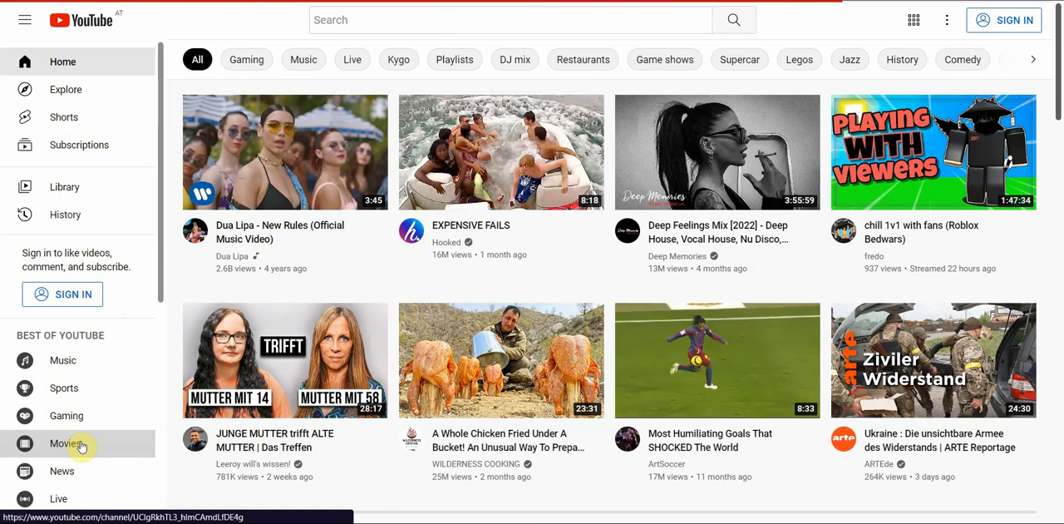
pyautogui.click(67, 442)
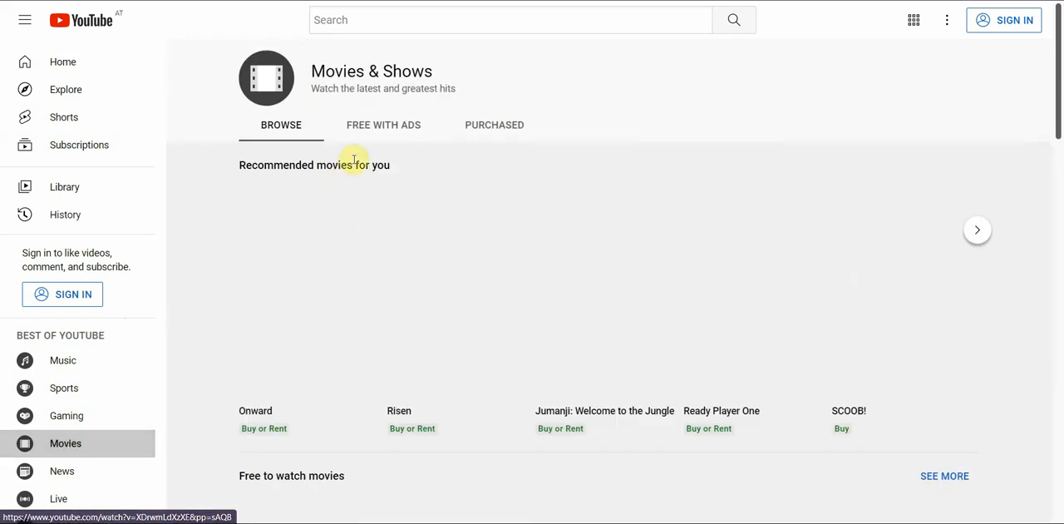
pyautogui.moveTo(769, 109)
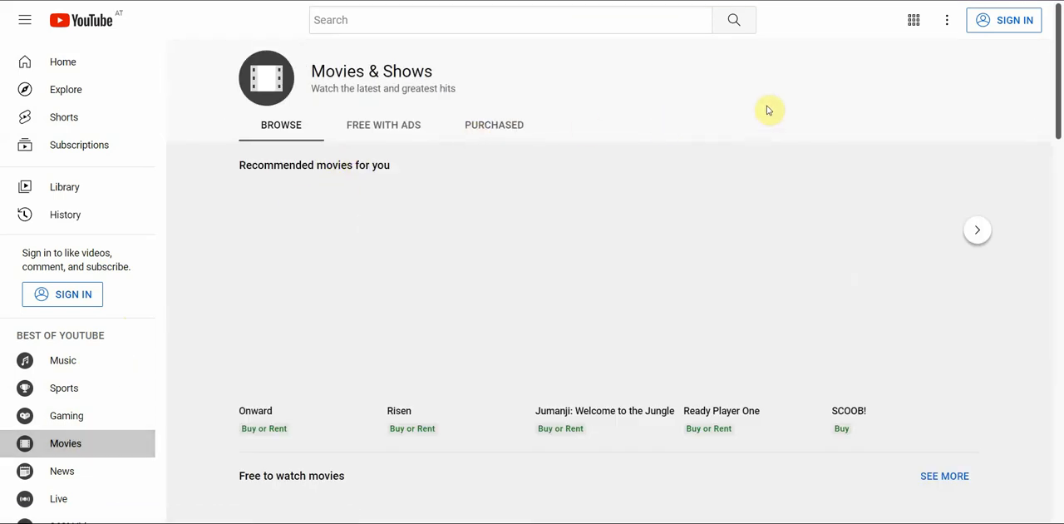
pyautogui.scroll(-3)
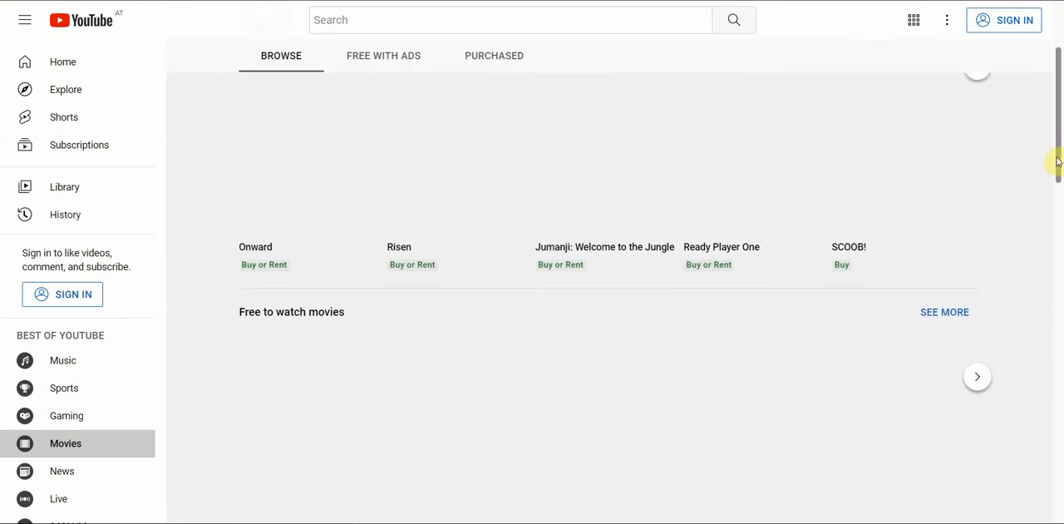
pyautogui.scroll(-3)
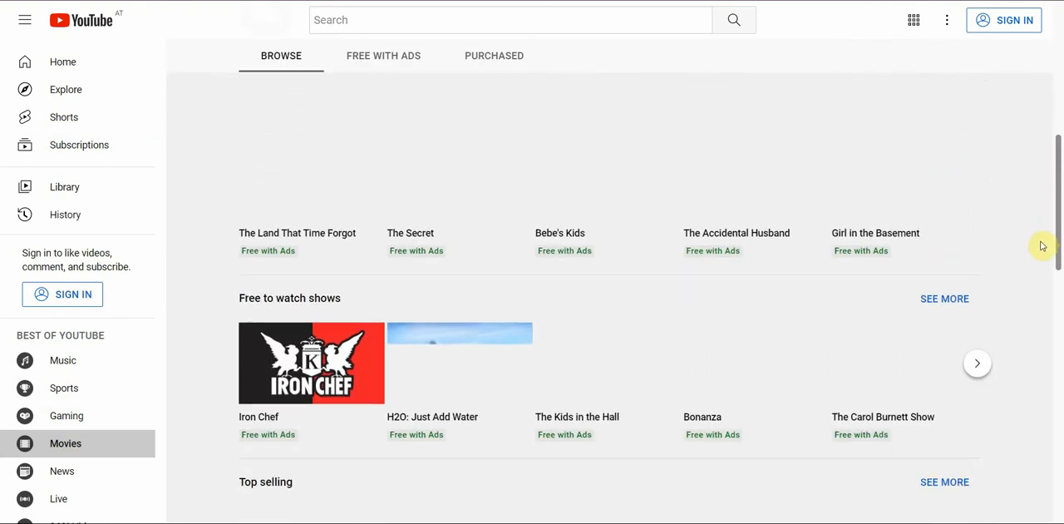
pyautogui.scroll(-3)
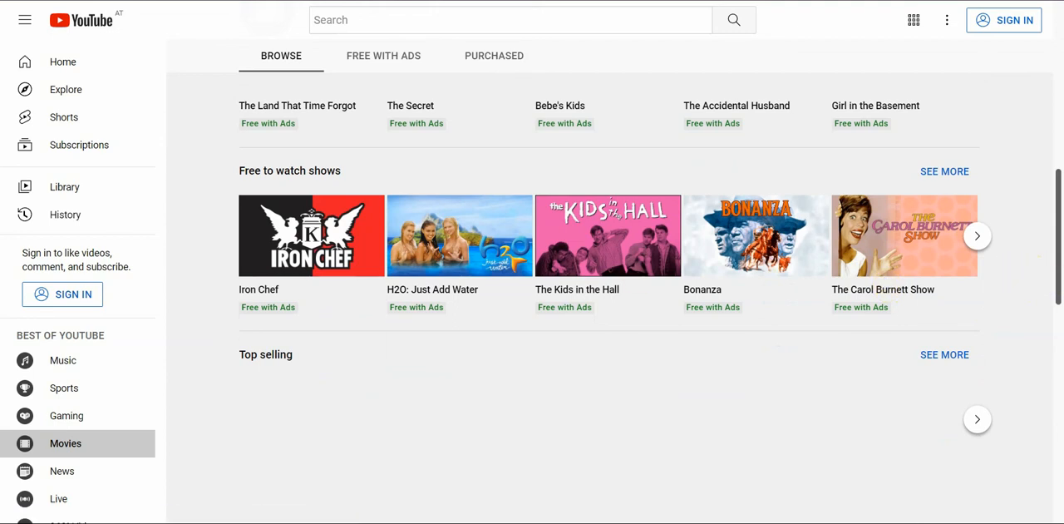
pyautogui.scroll(3)
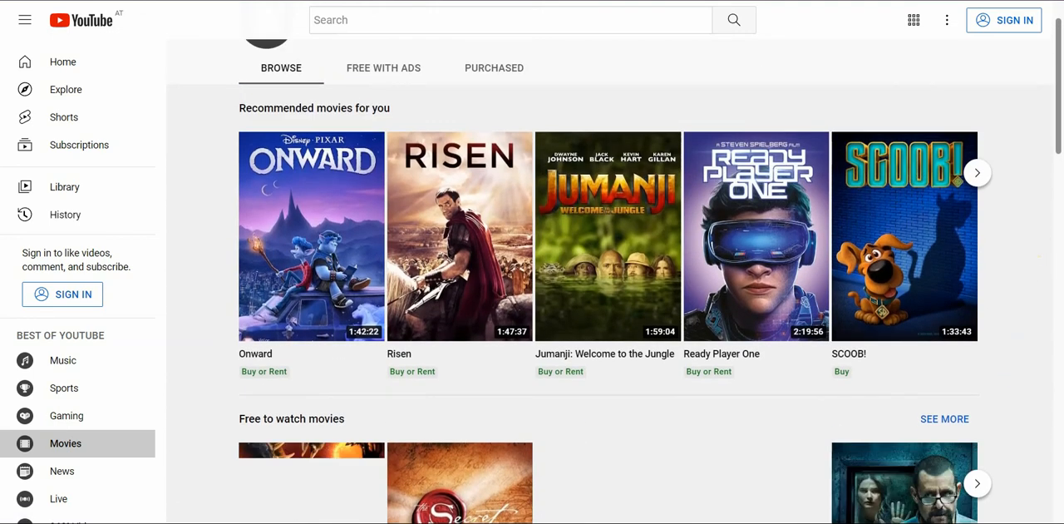
pyautogui.scroll(3)
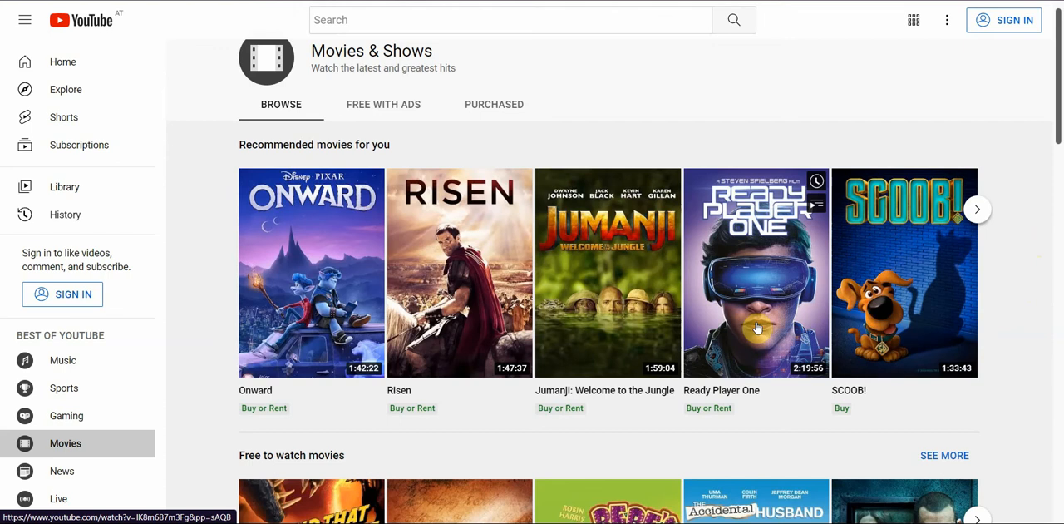
pyautogui.moveTo(755, 318)
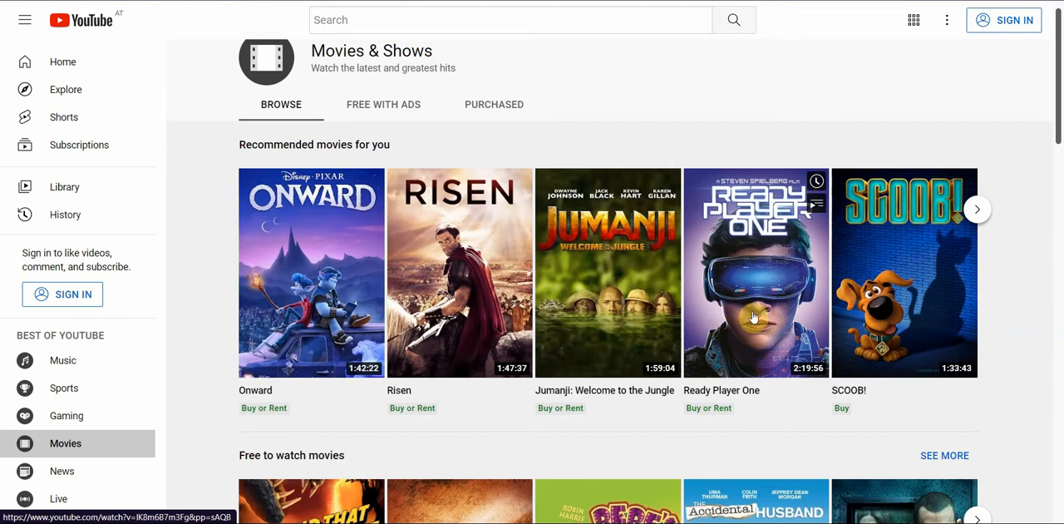
pyautogui.moveTo(382, 115)
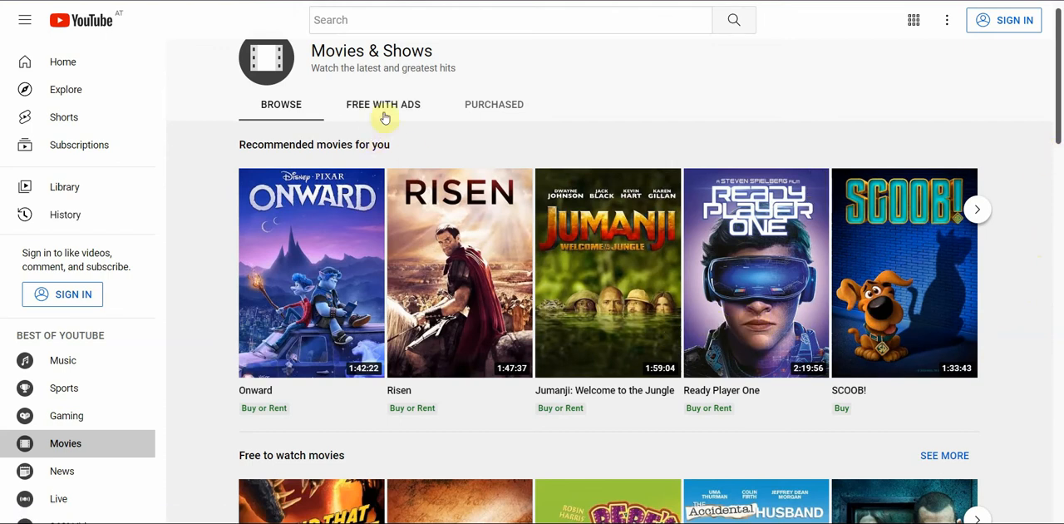
# Switch Movies & Shows to the Free with ads tab and scroll through the Comedy and Drama rows.
pyautogui.click(383, 103)
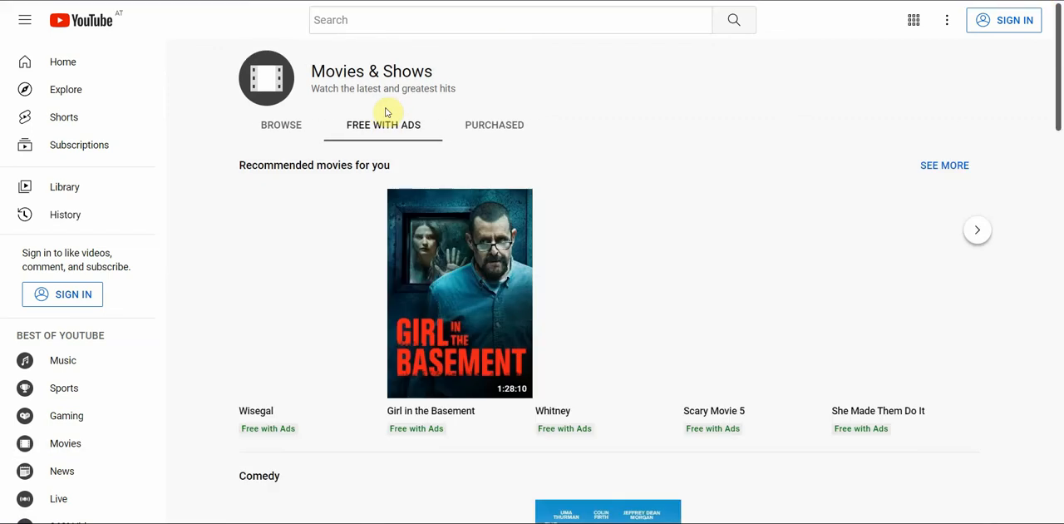
pyautogui.moveTo(441, 348)
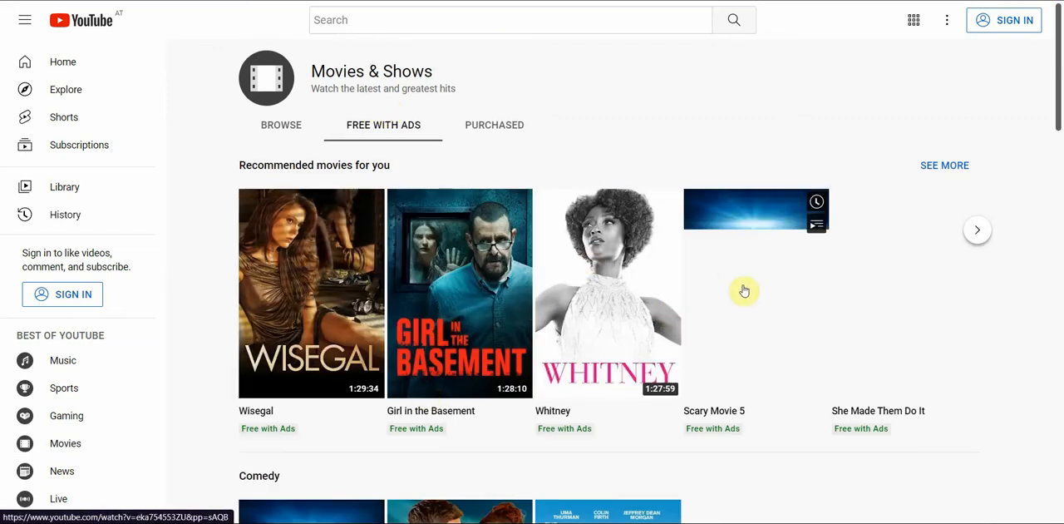
pyautogui.scroll(-3)
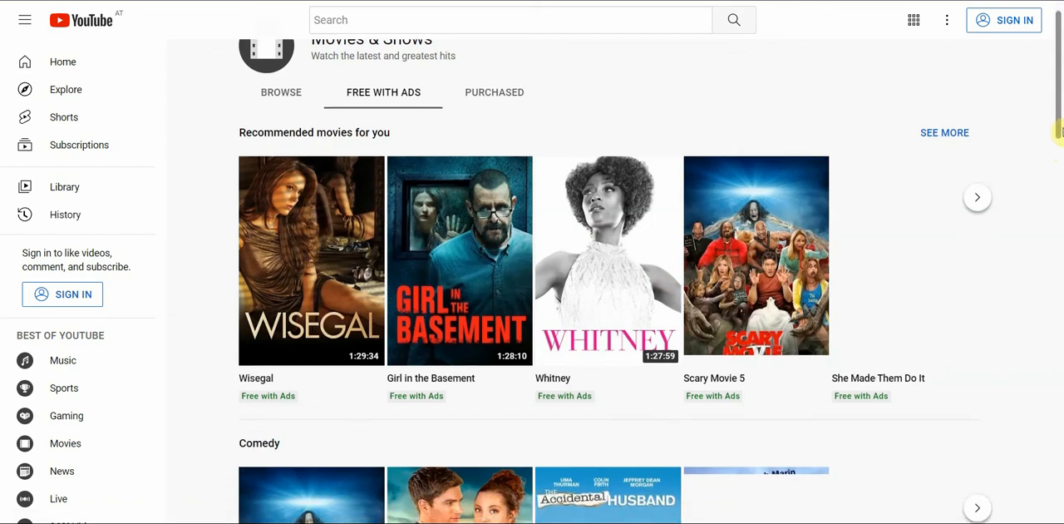
pyautogui.scroll(-3)
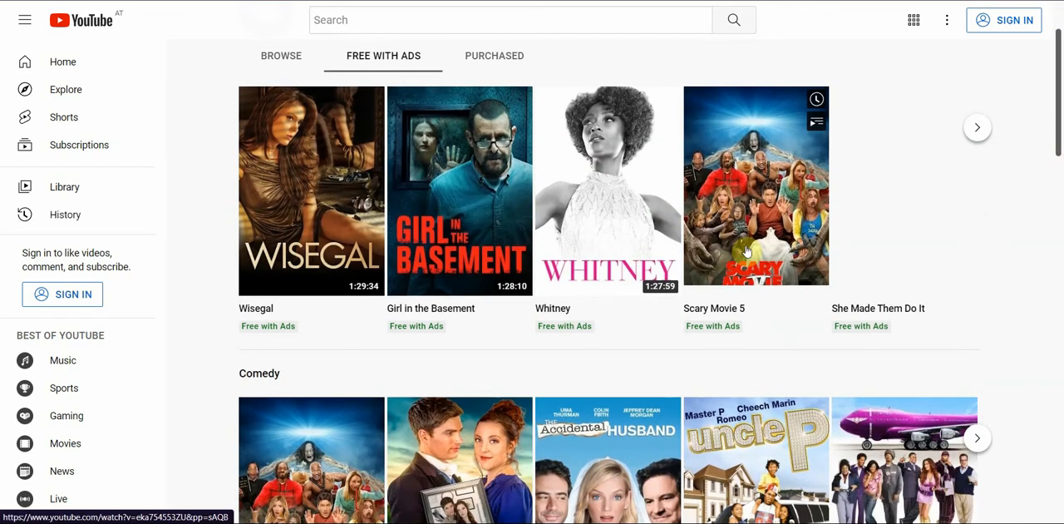
pyautogui.moveTo(894, 220)
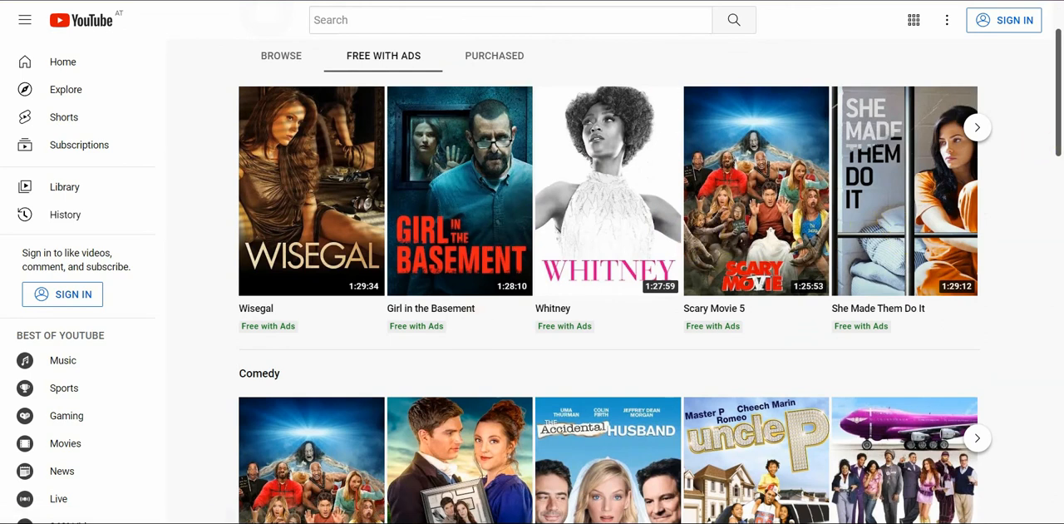
pyautogui.scroll(-3)
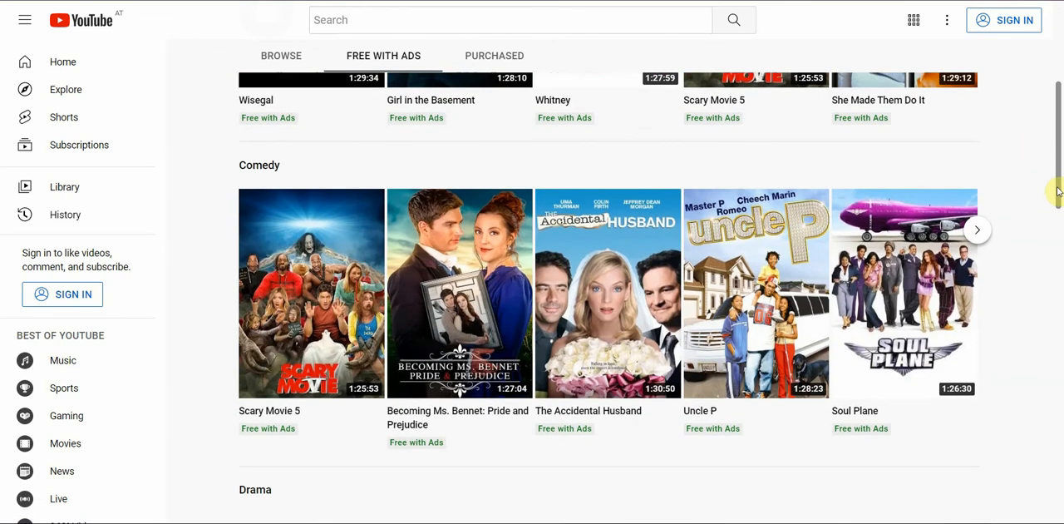
pyautogui.scroll(-3)
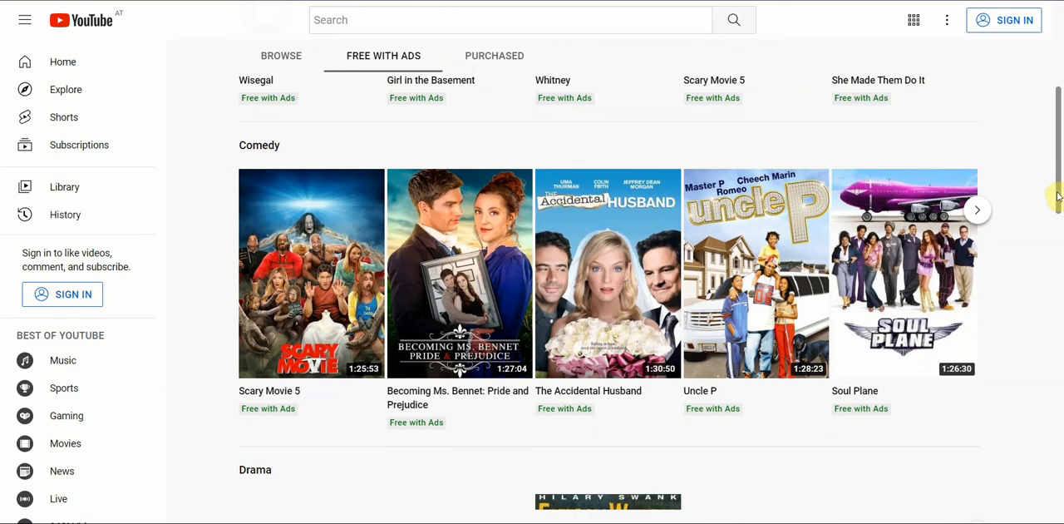
pyautogui.scroll(-3)
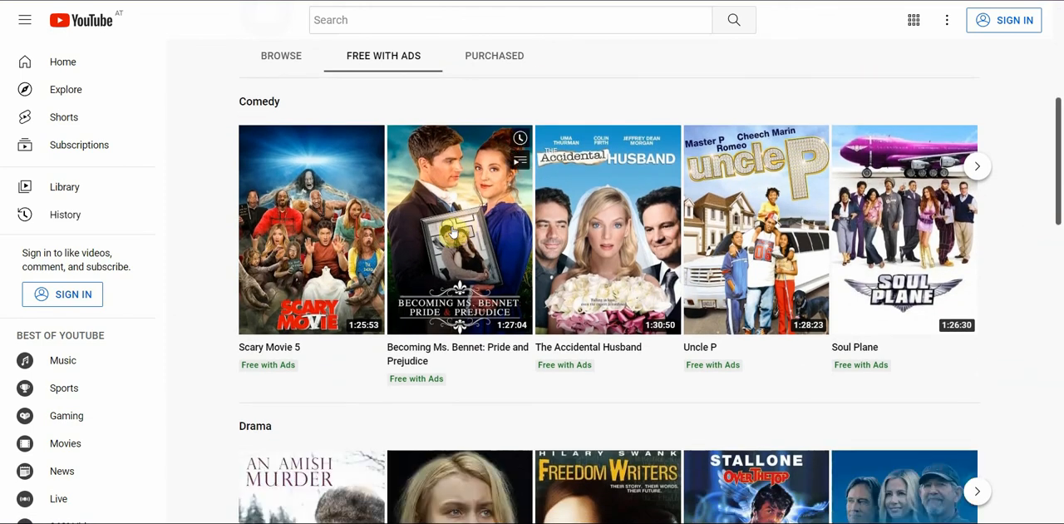
pyautogui.moveTo(1056, 214)
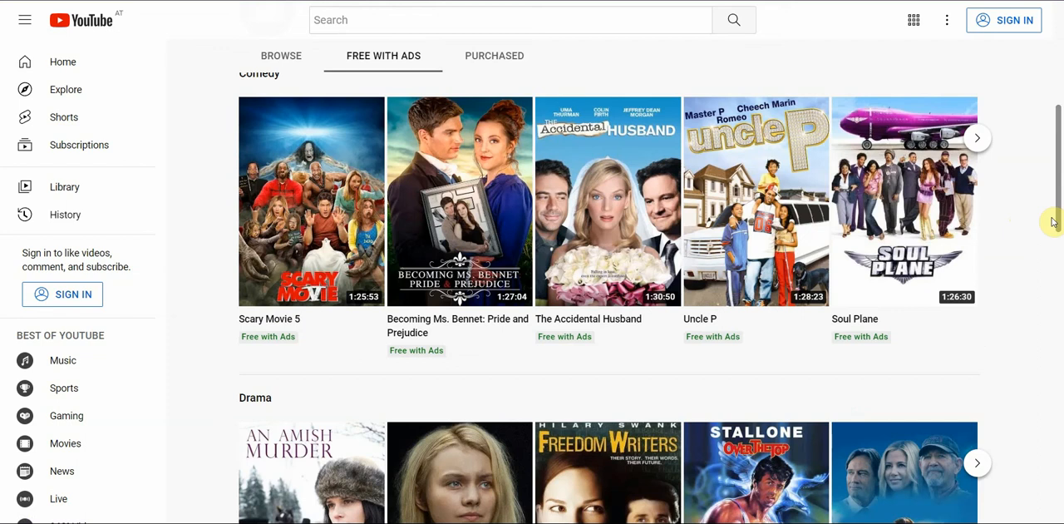
# Continue through the Action, Thriller and Horror rows, then scroll back toward the top.
pyautogui.scroll(-3)
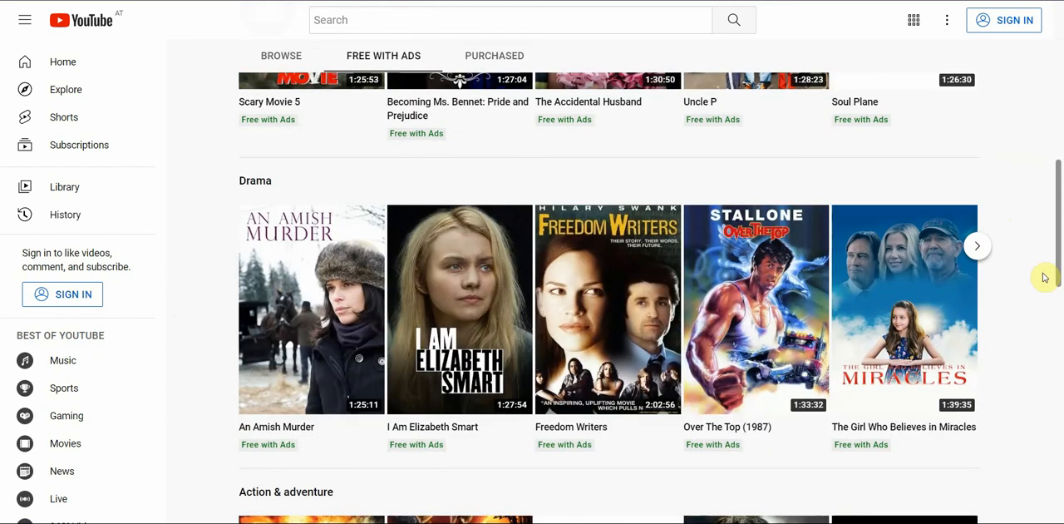
pyautogui.moveTo(559, 325)
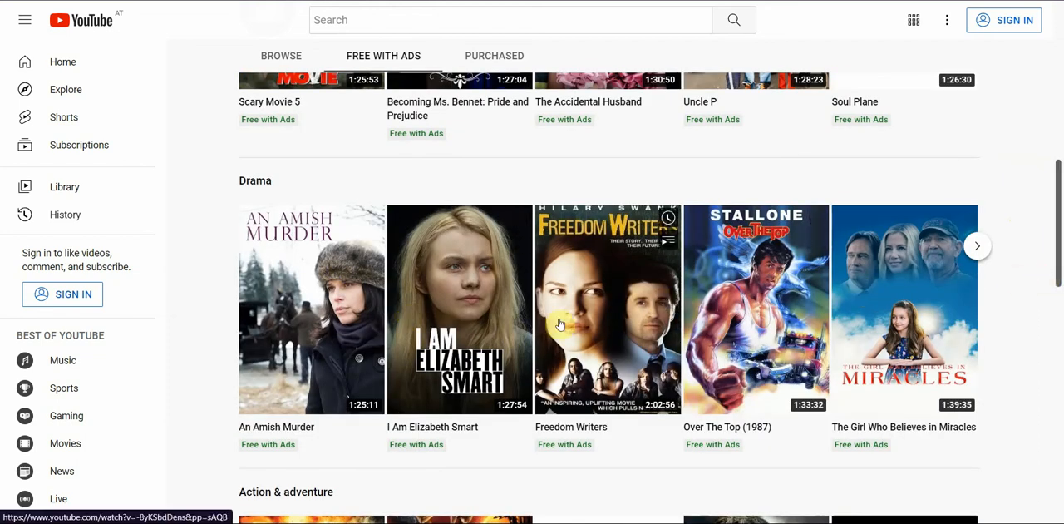
pyautogui.scroll(-3)
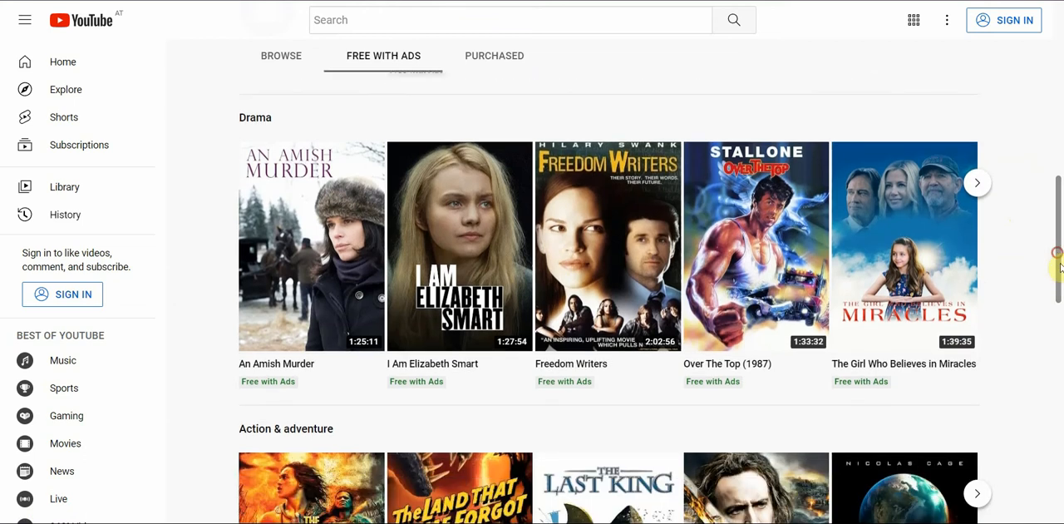
pyautogui.scroll(-3)
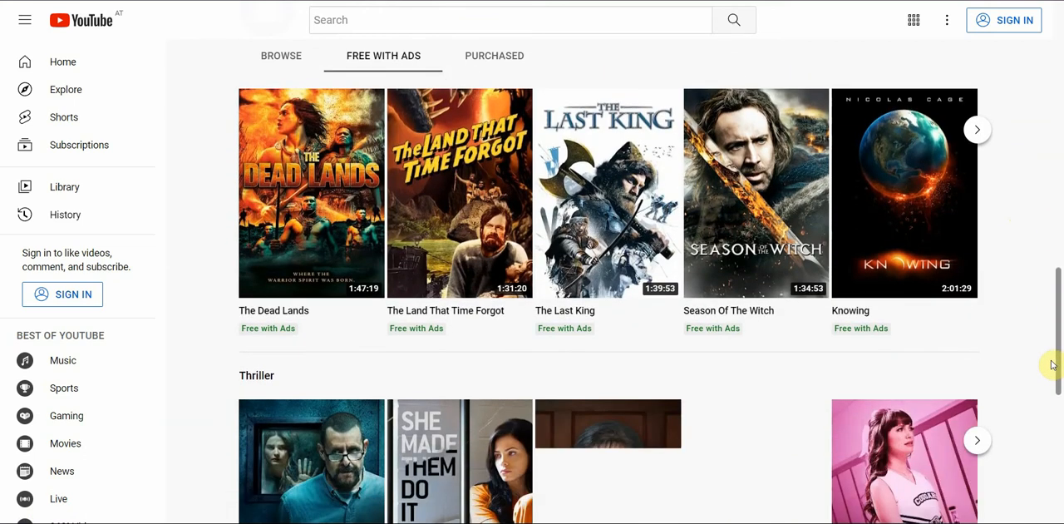
pyautogui.scroll(-3)
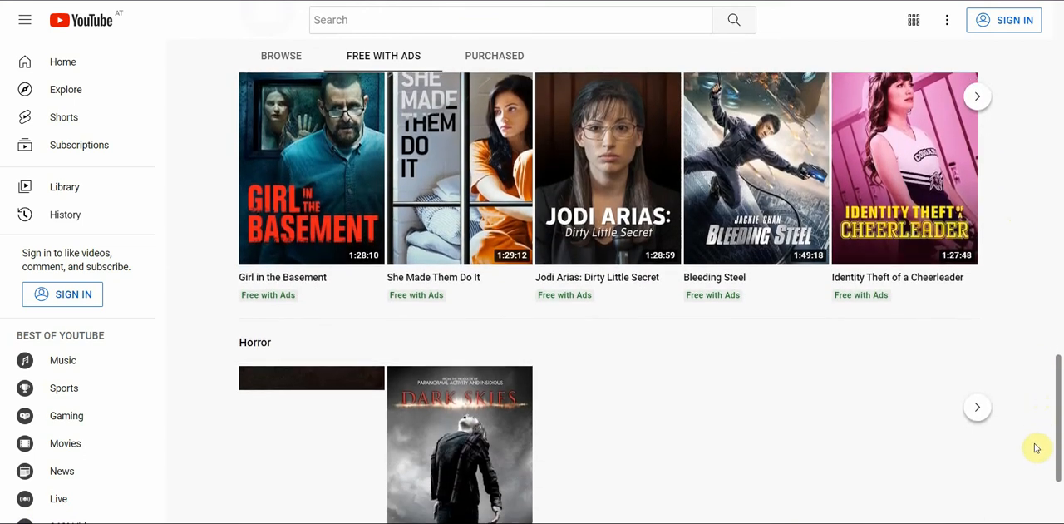
pyautogui.scroll(-3)
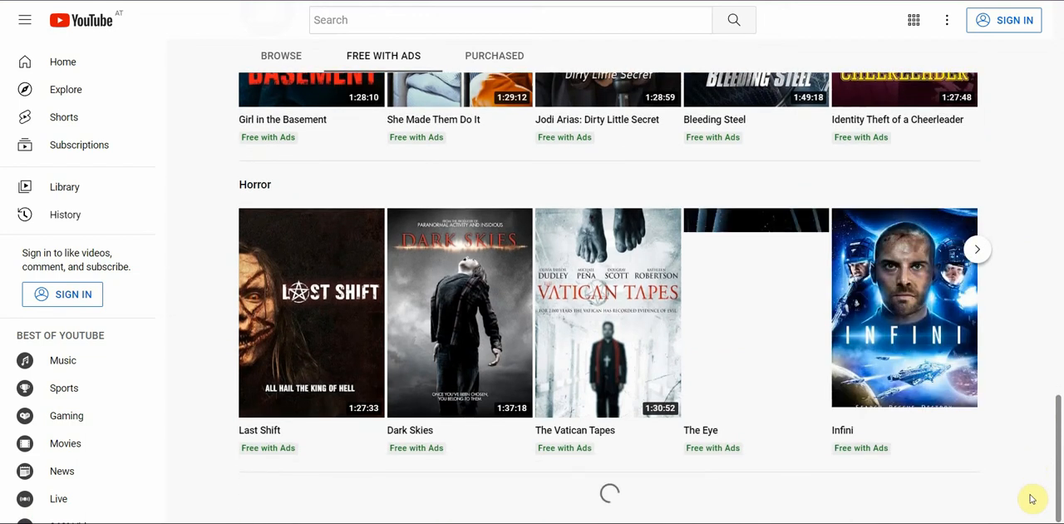
pyautogui.scroll(3)
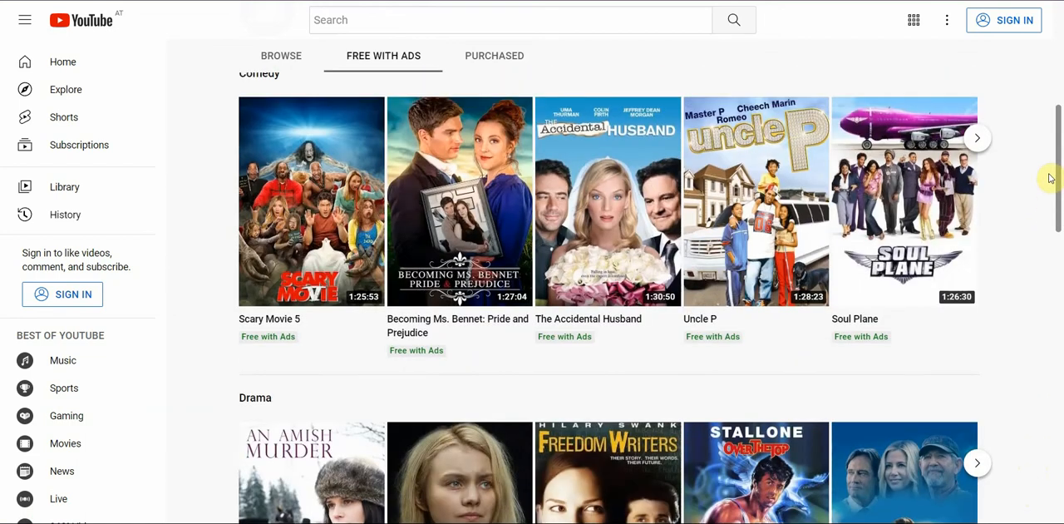
pyautogui.scroll(3)
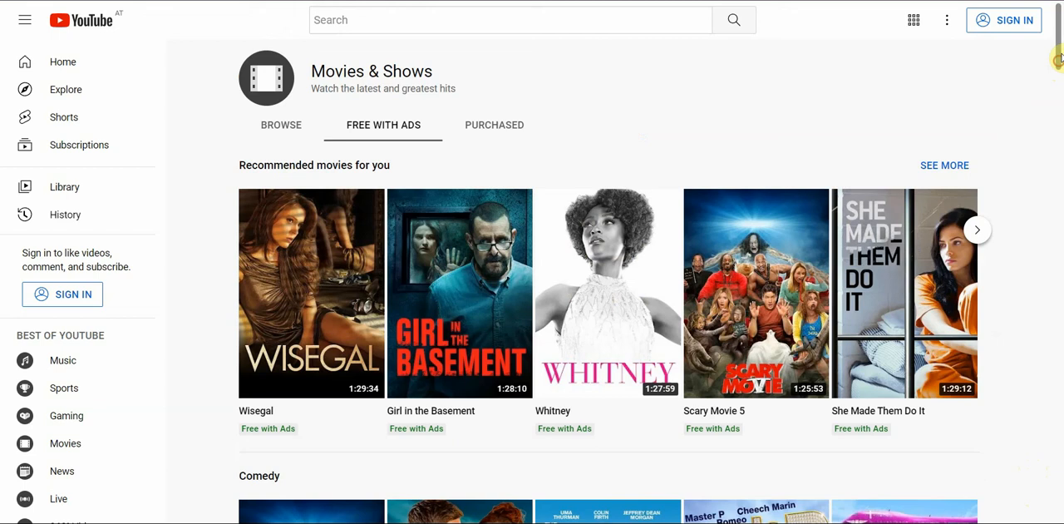
pyautogui.moveTo(988, 173)
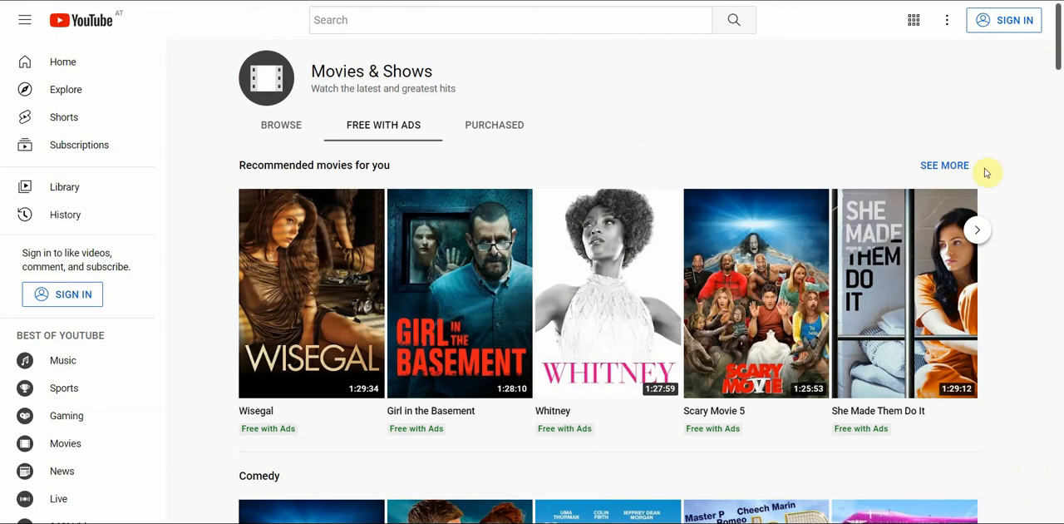